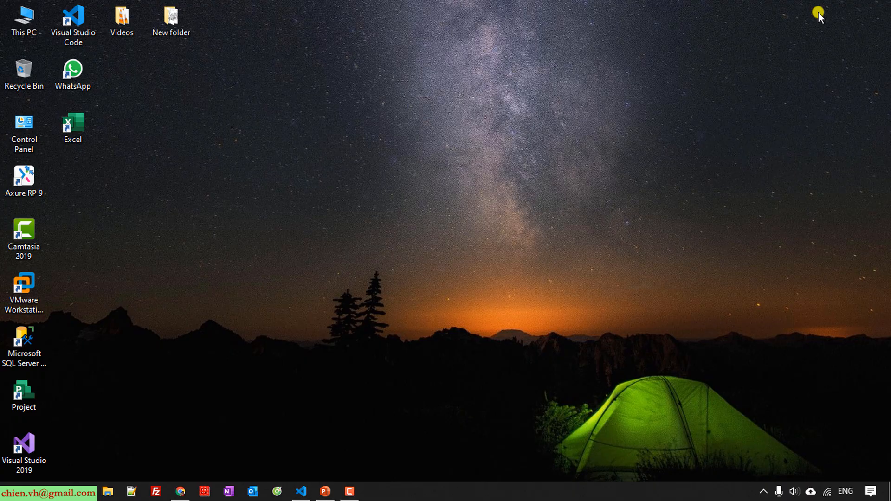
Step: Launch VS Code and create a new empty file named Calculator in the Python Testing folder
left_click(302, 490)
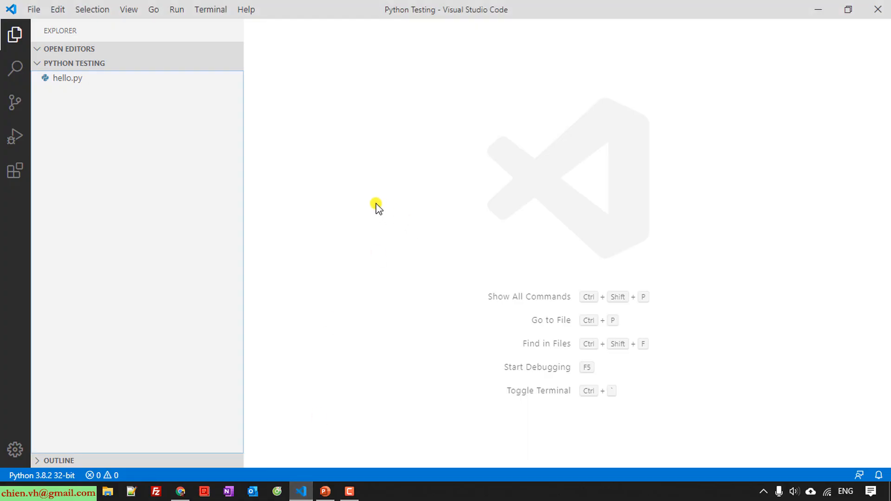
mouse_move(213, 175)
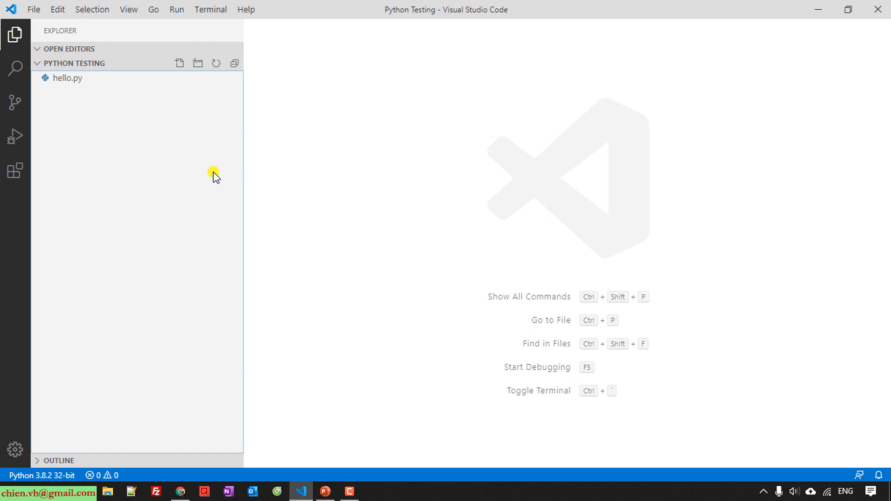
mouse_move(178, 65)
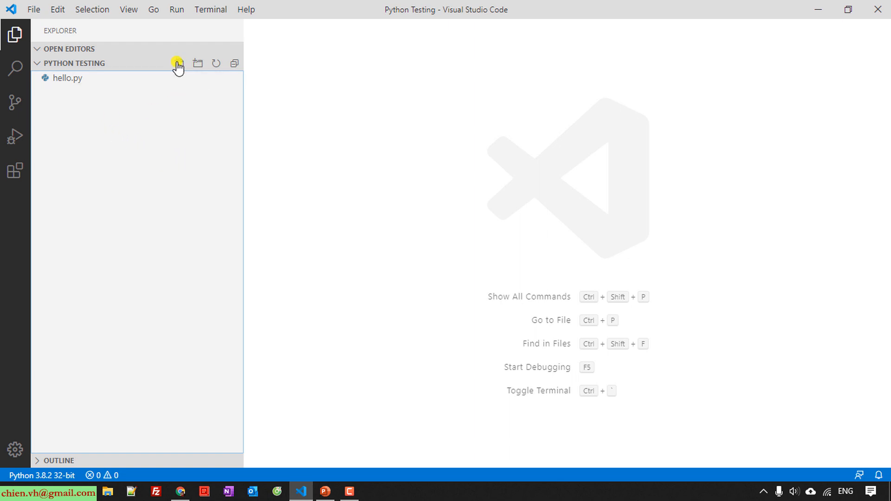
left_click(178, 63)
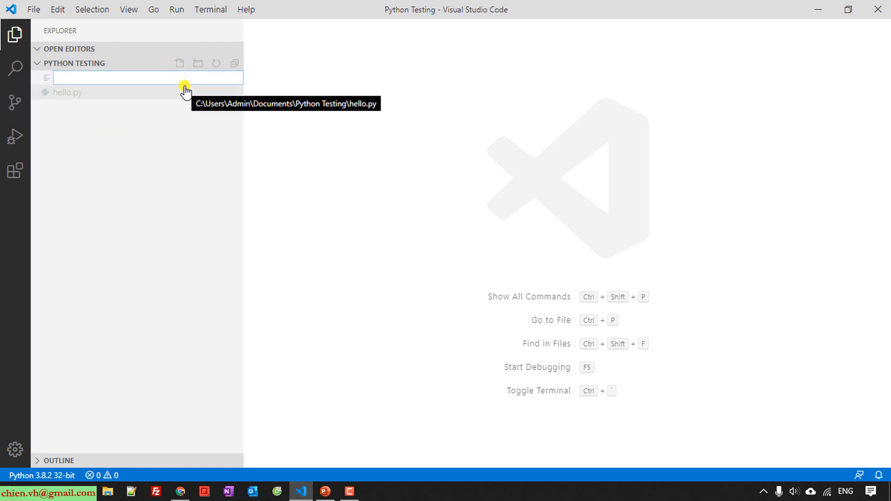
type("Calculator")
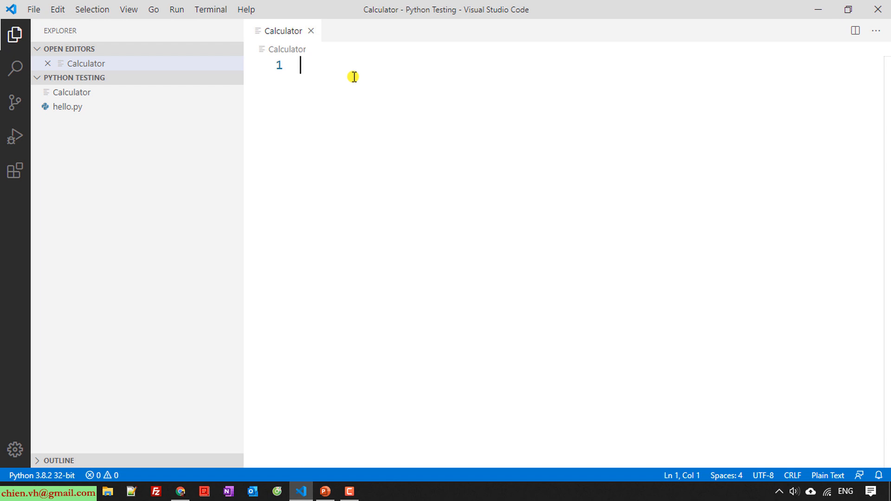
Step: Write the lines num1 = 10, num2 = 5 and sum = num1 + num2
type("num1 = 10")
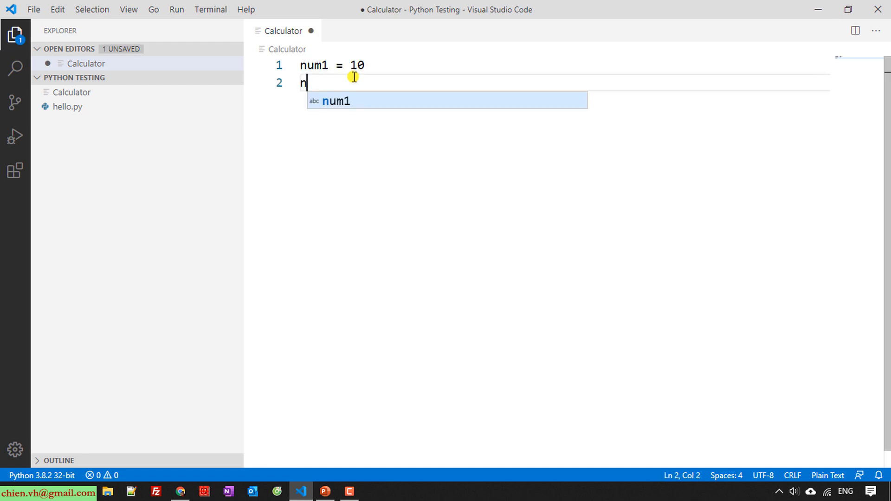
type("um2= 5")
type("sum")
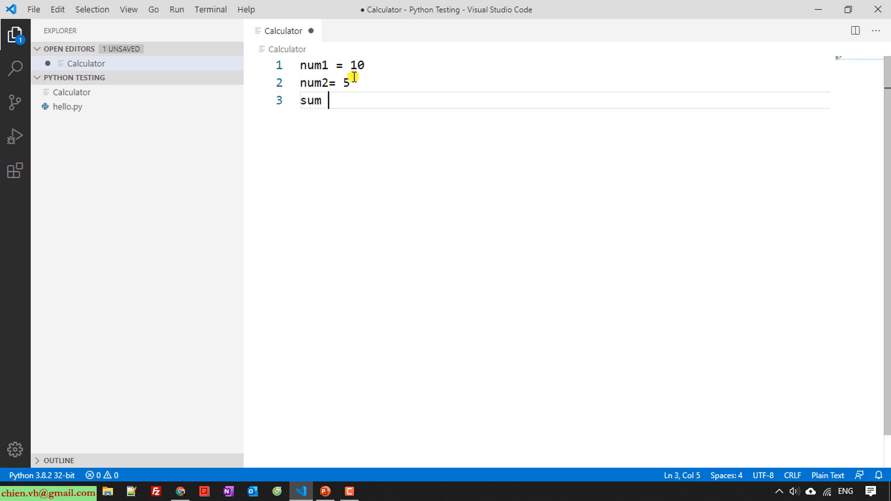
type("= u")
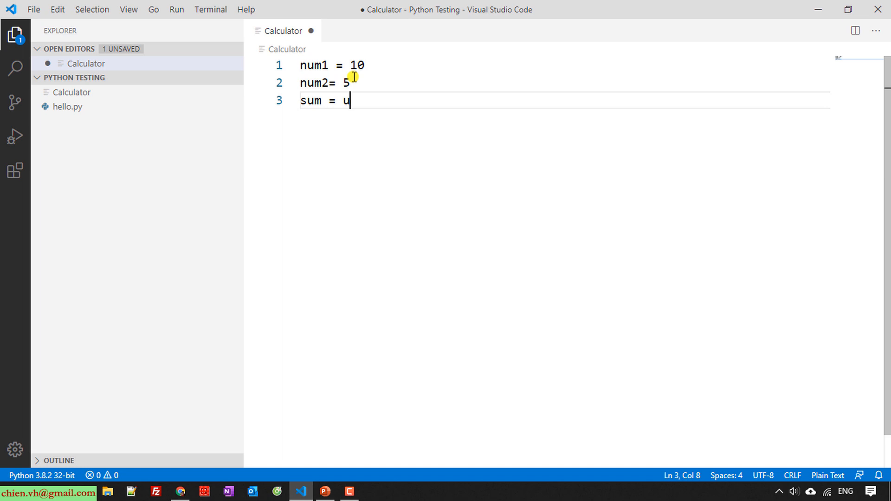
type("num1 + num2")
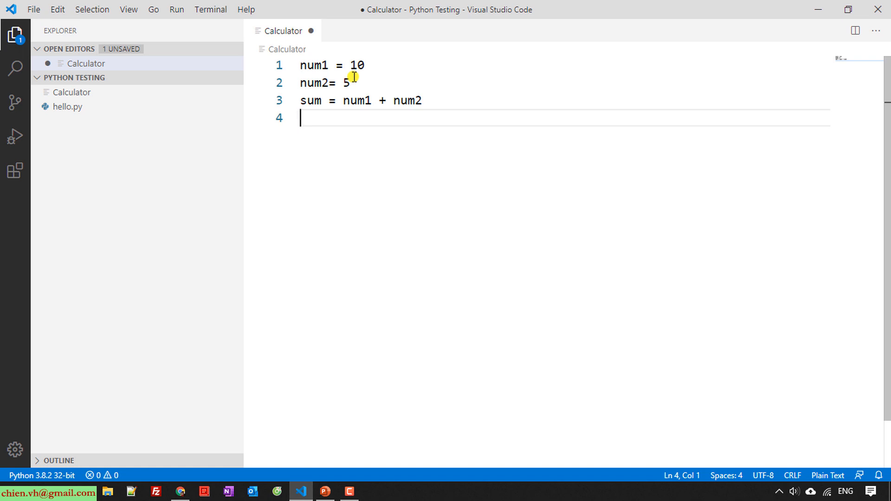
Step: Add the line print('Total: {0} + {1} = {2}'.format(num1, num2, sum))
type("print")
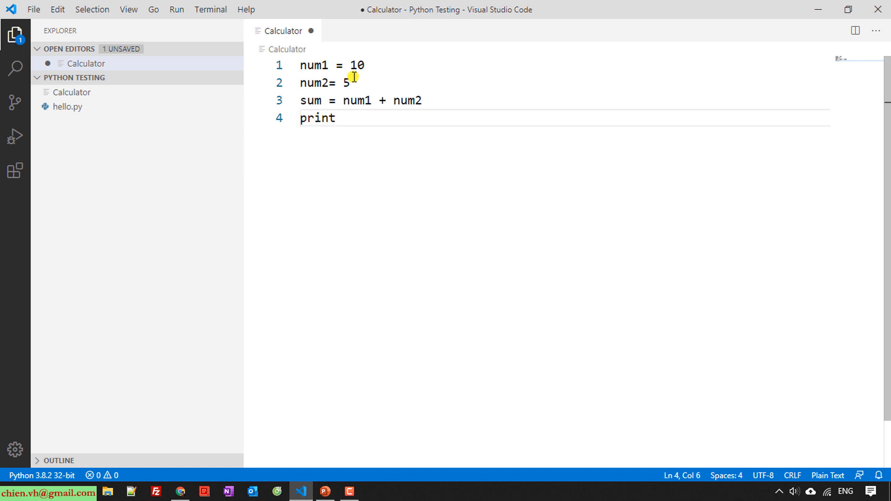
type("('")
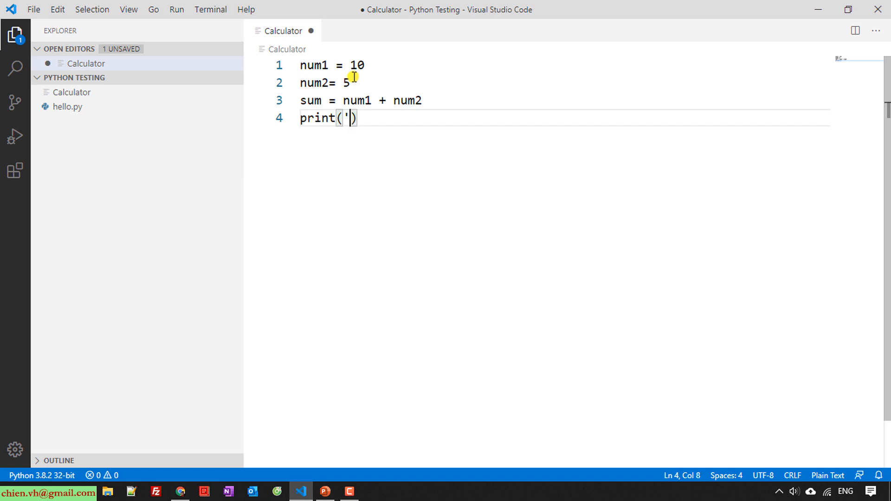
type("Total")
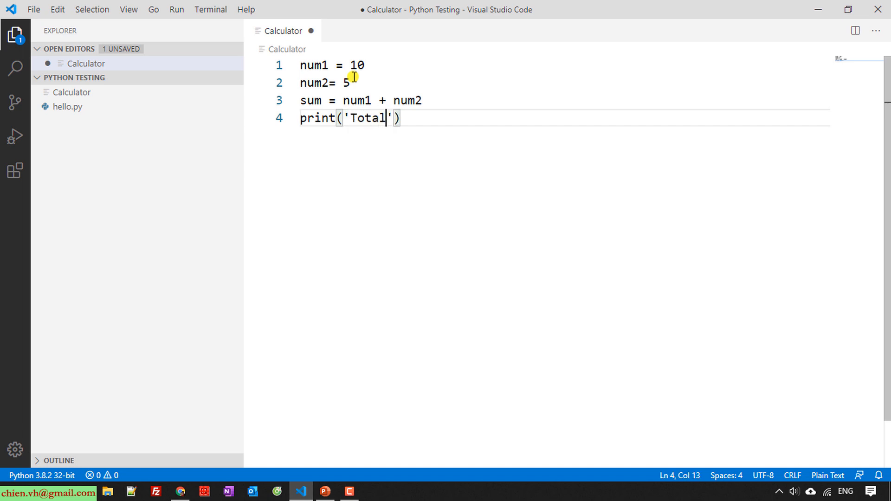
type(": {")
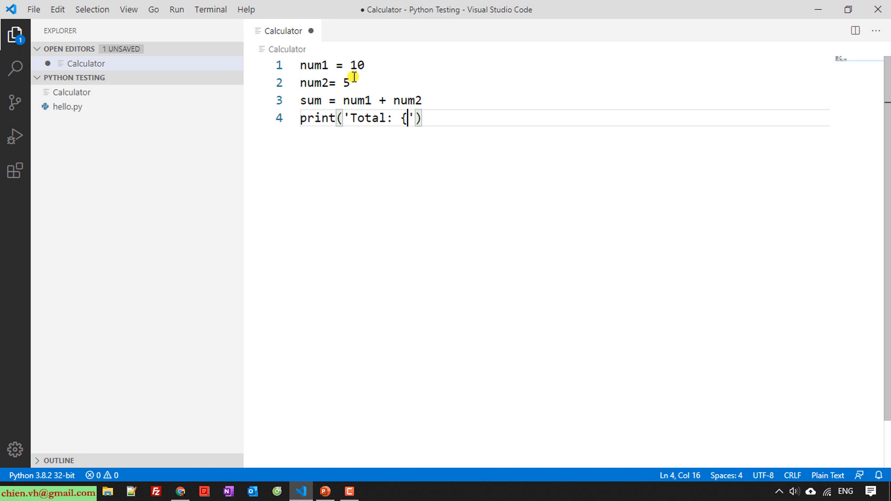
type("0}")
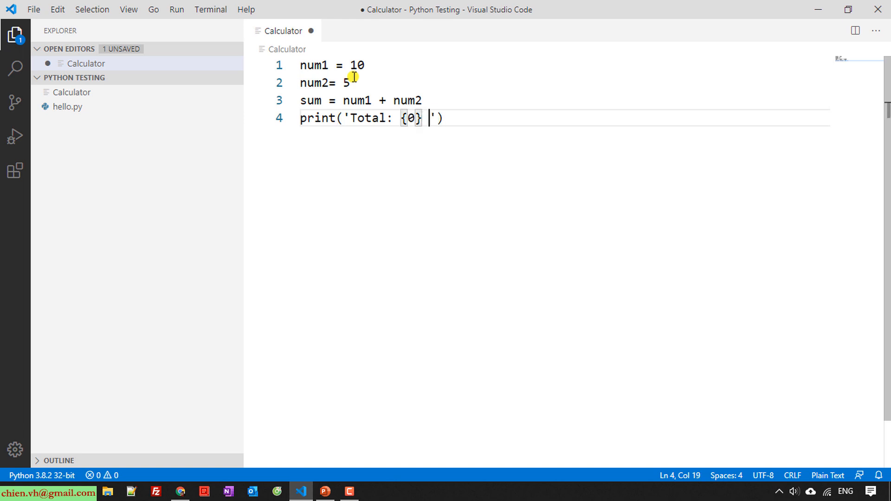
type("+ {")
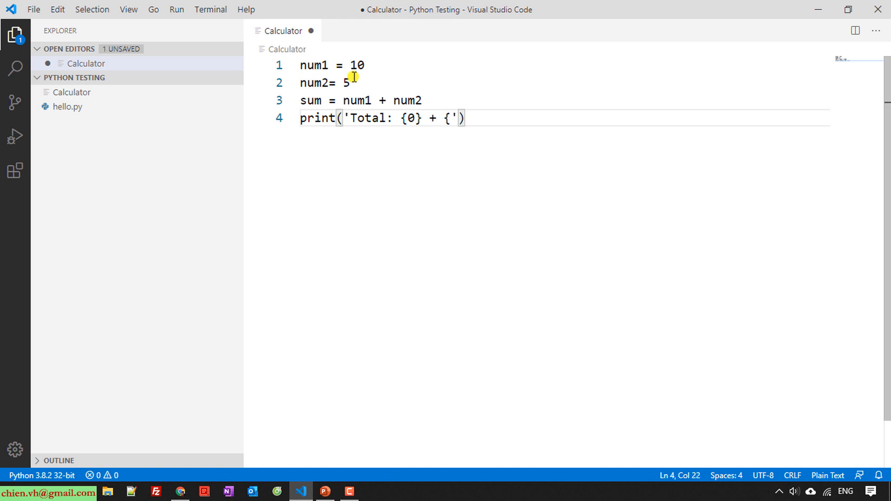
type("1}")
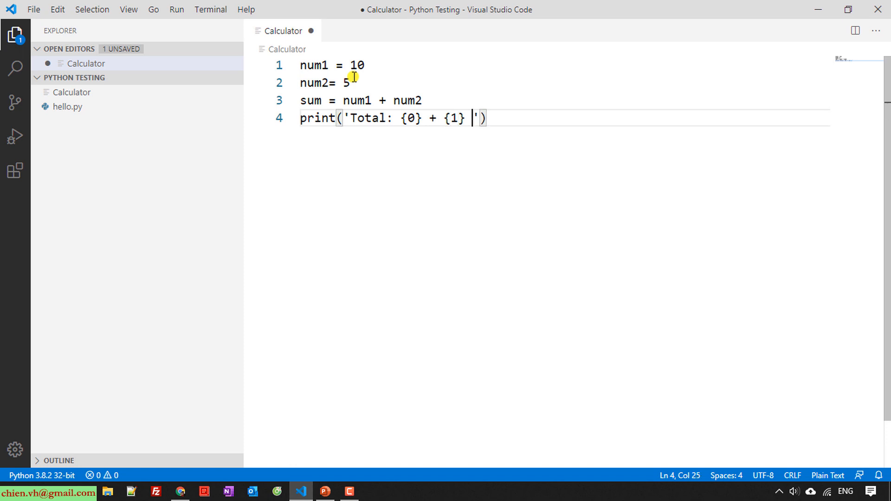
type("= {2")
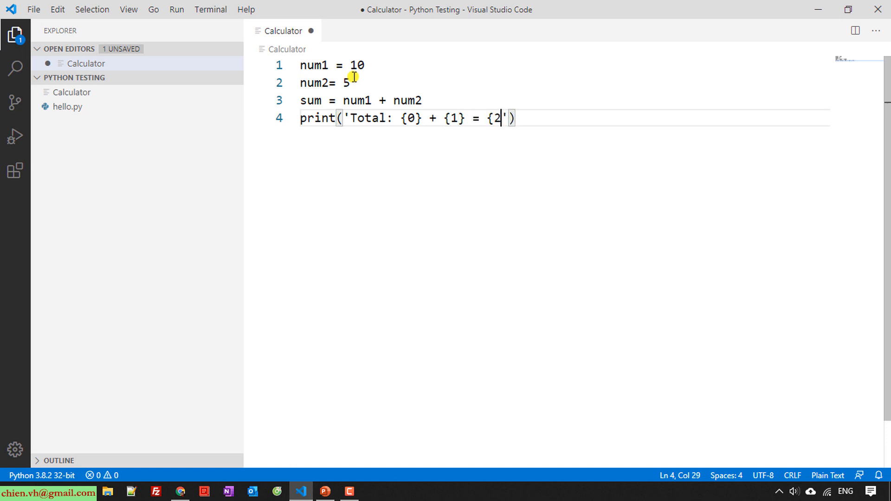
type("}")
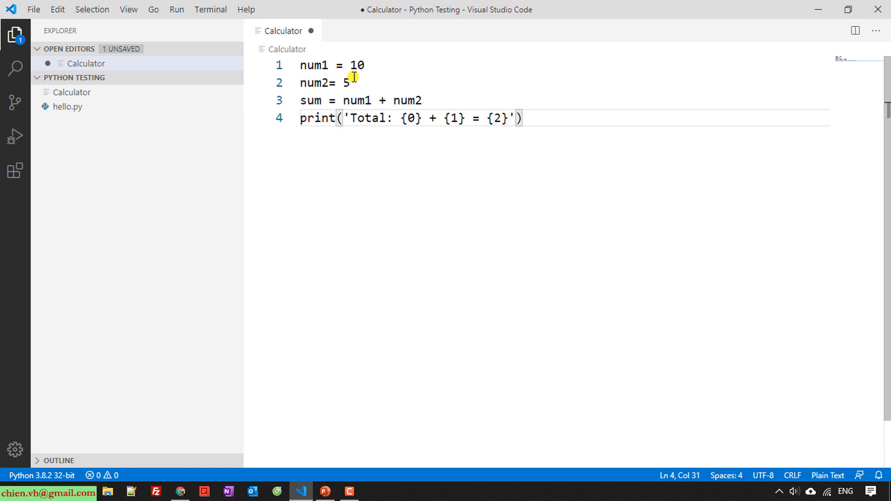
type(".format(")
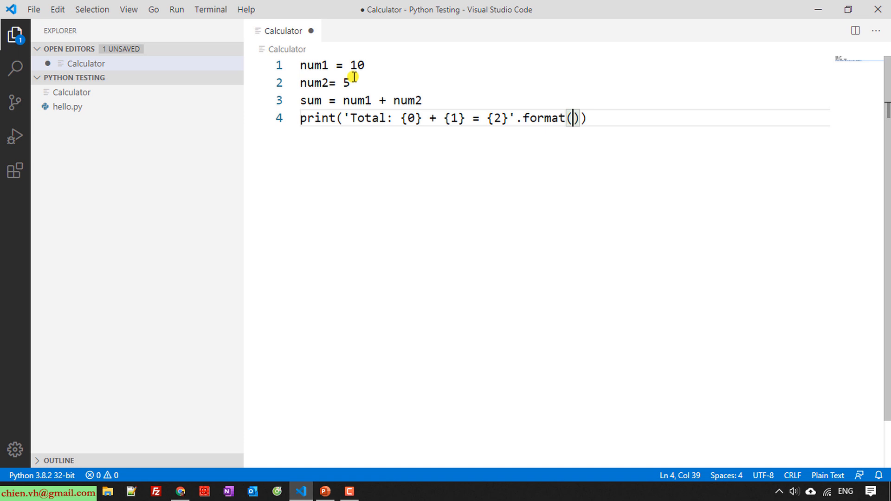
type("num1")
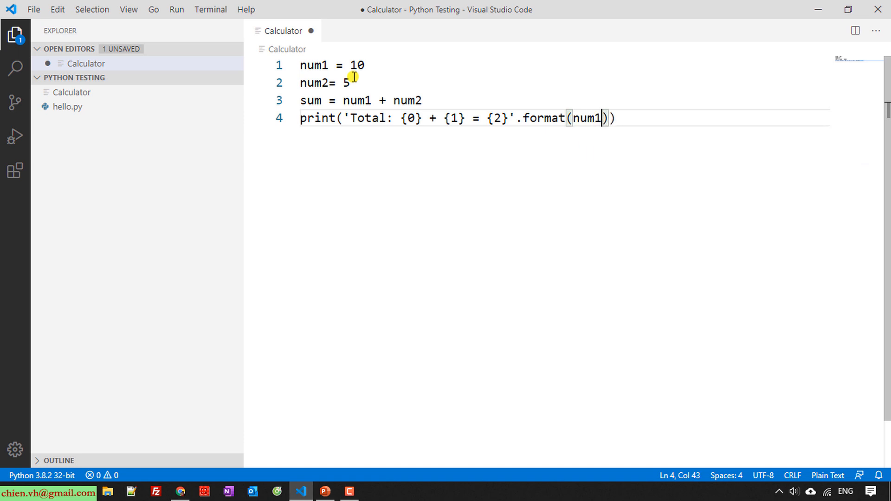
type(", num2, sum")
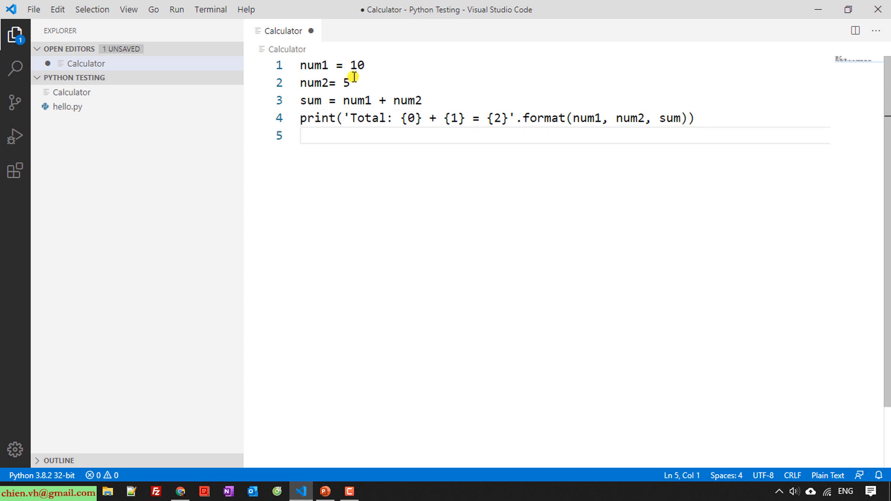
mouse_move(370, 269)
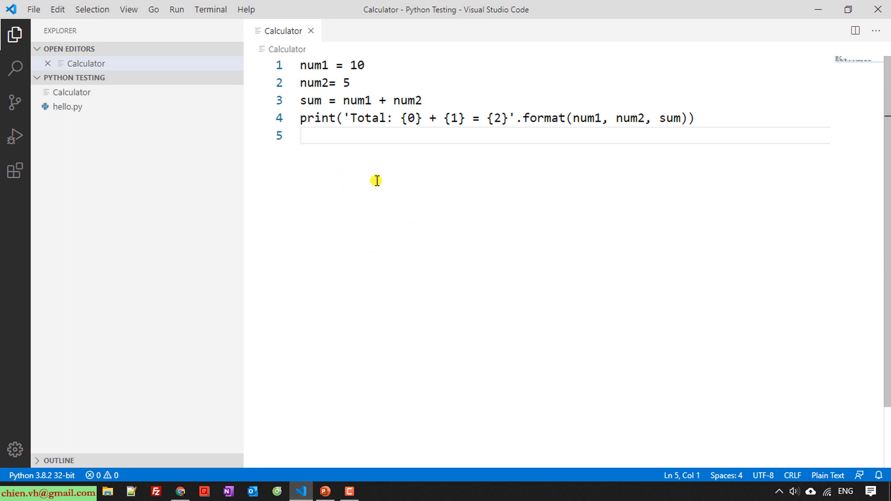
mouse_move(483, 279)
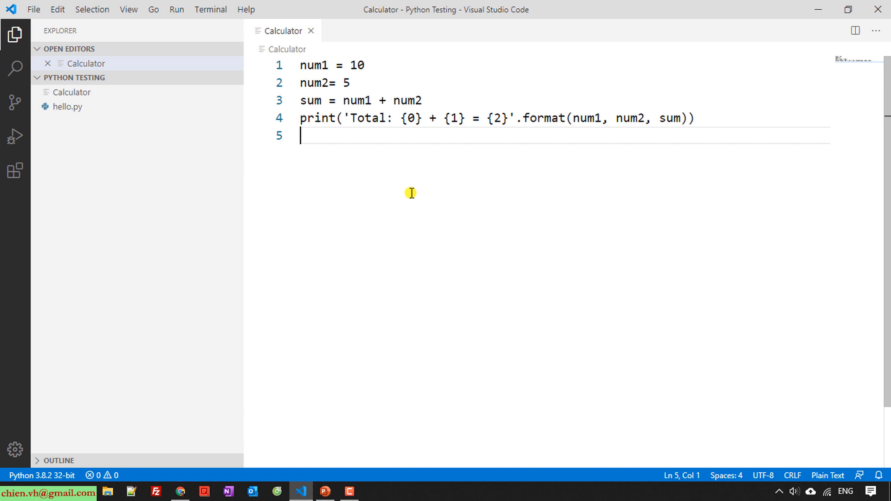
Step: Rename the file to Calculator.py so VS Code recognises it as Python, then bring up its run actions
right_click(358, 174)
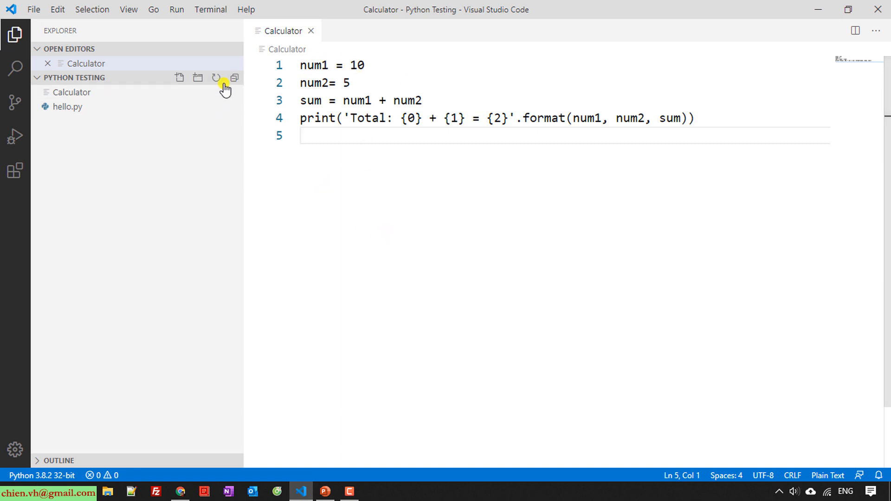
left_click(71, 92)
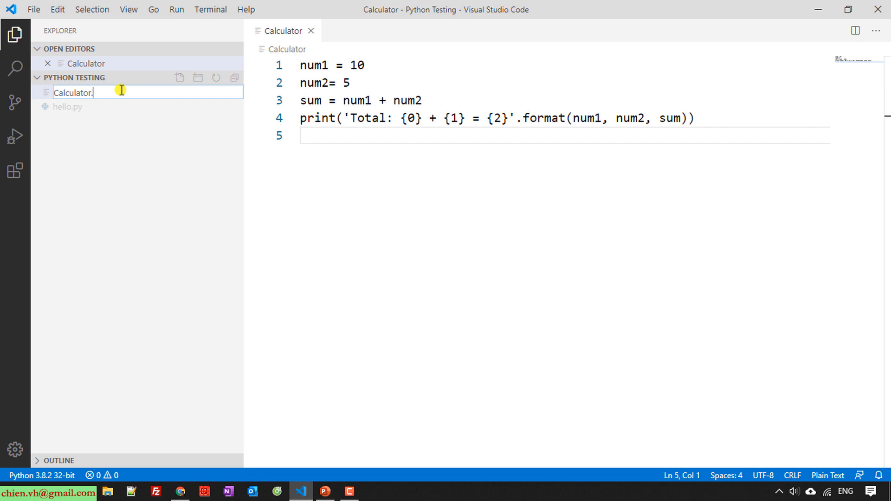
type(".py")
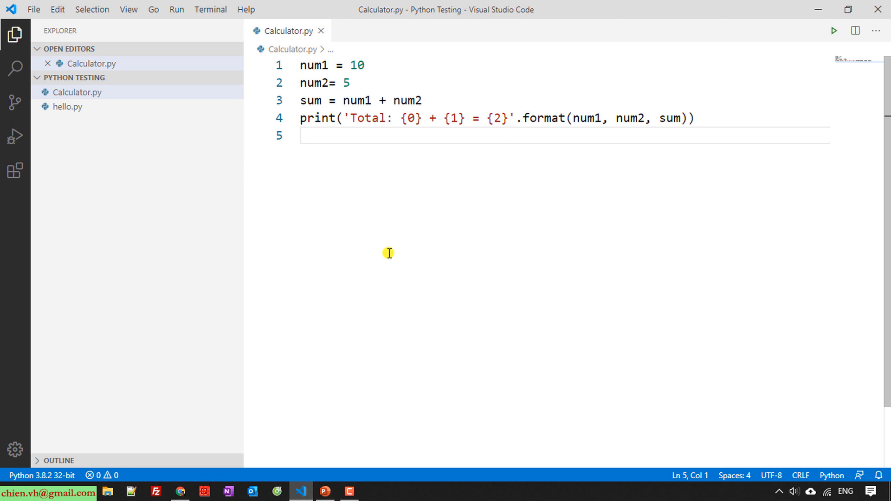
right_click(389, 253)
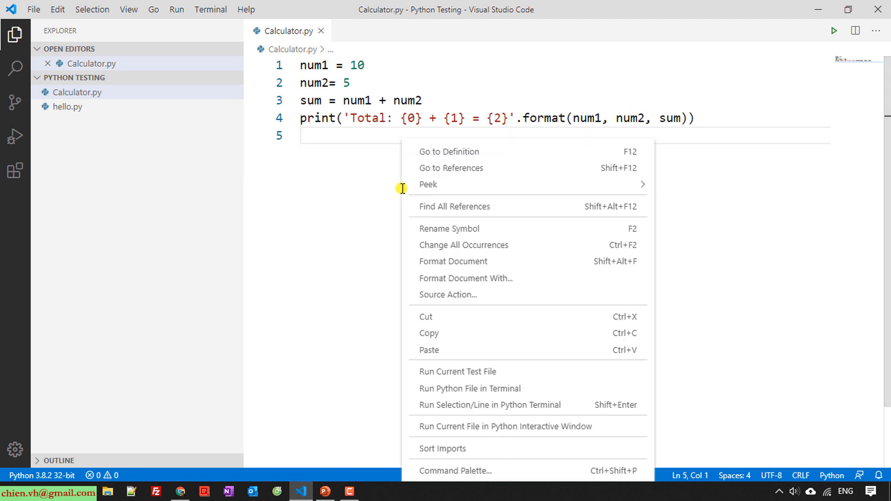
mouse_move(466, 342)
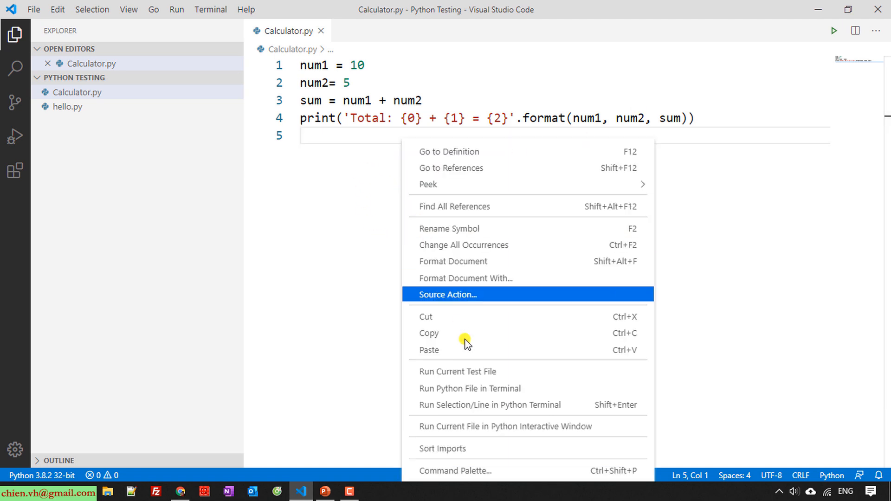
mouse_move(587, 400)
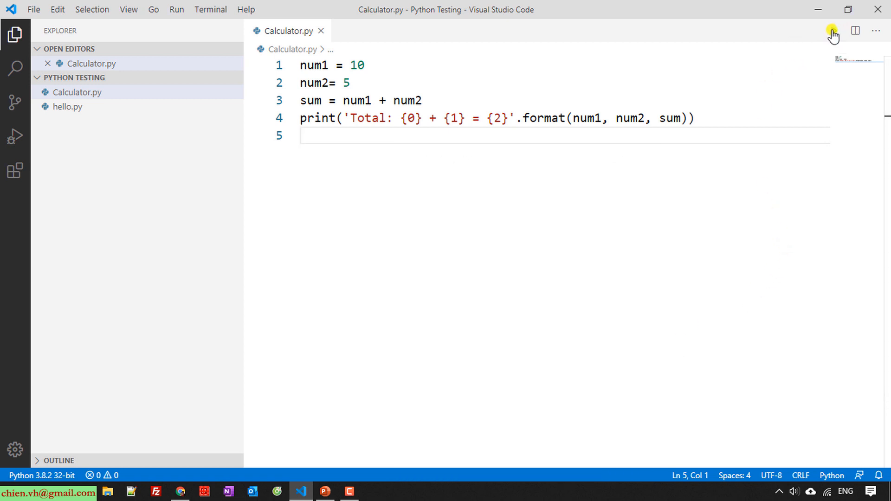
Step: Run Calculator.py to print 'Total: 10 + 5 = 15' and then kill the terminal
left_click(833, 30)
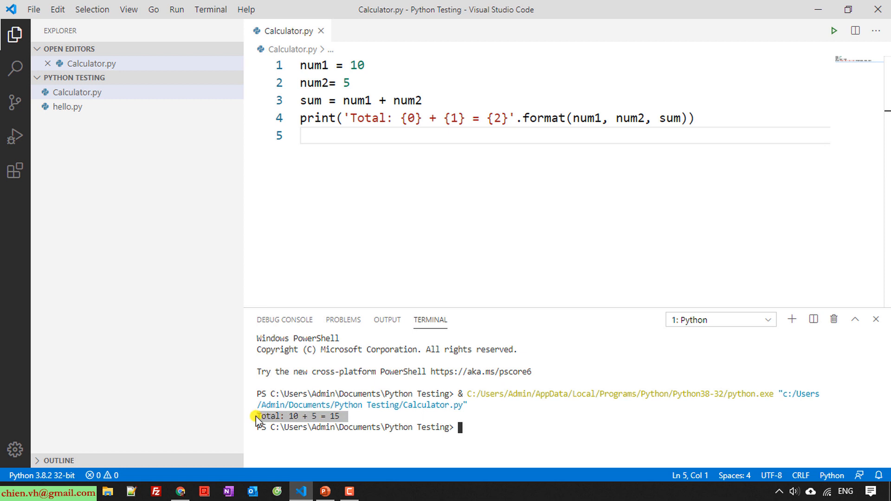
mouse_move(833, 319)
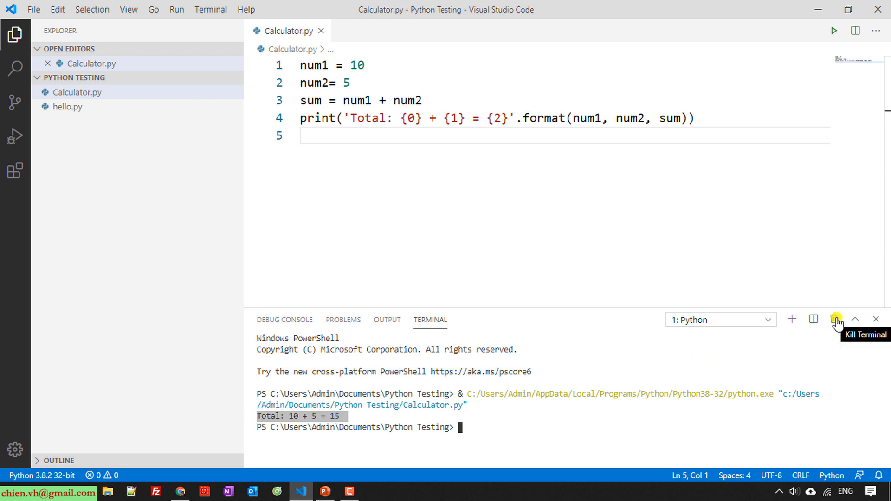
left_click(833, 320)
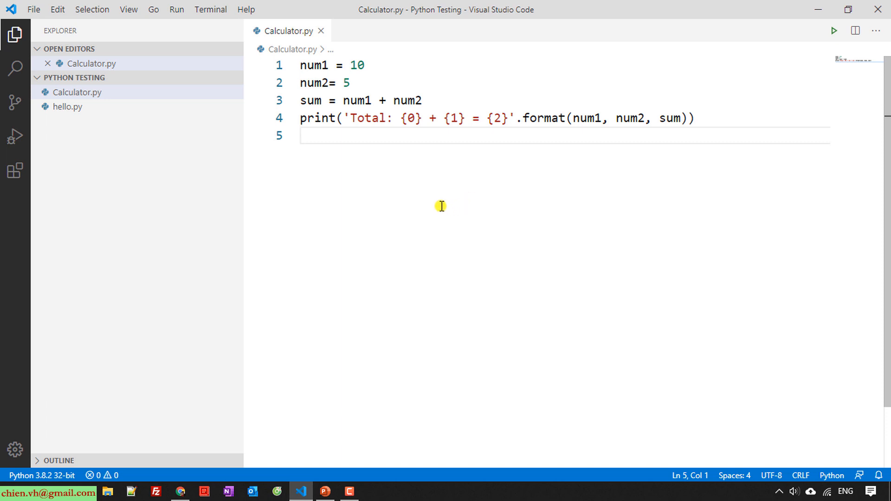
mouse_move(438, 204)
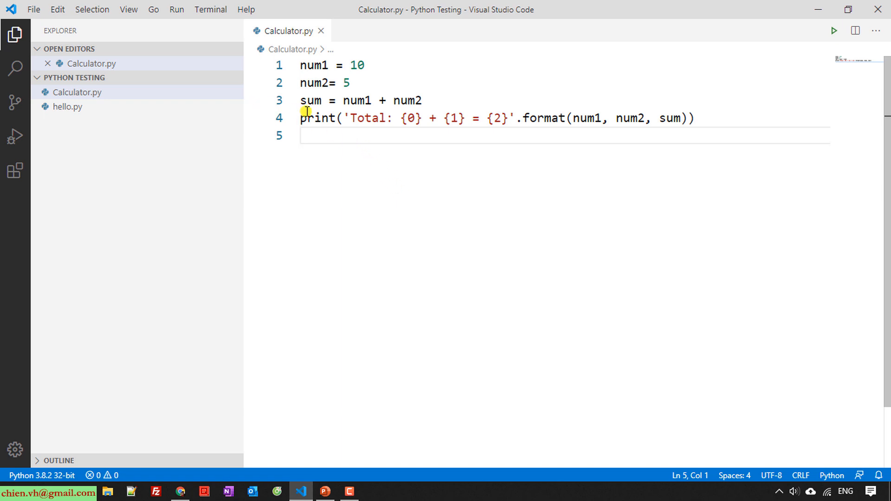
Step: Set a breakpoint on line 3 where sum = num1 + num2 is computed
left_click(278, 100)
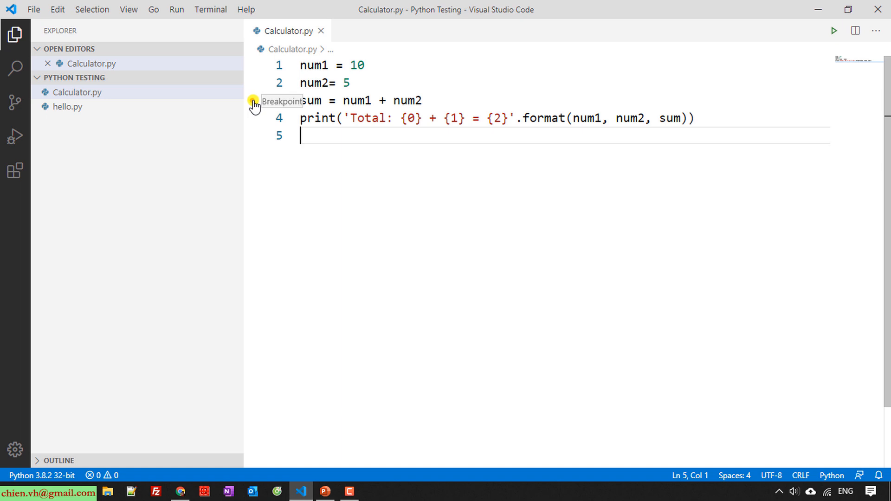
left_click(253, 101)
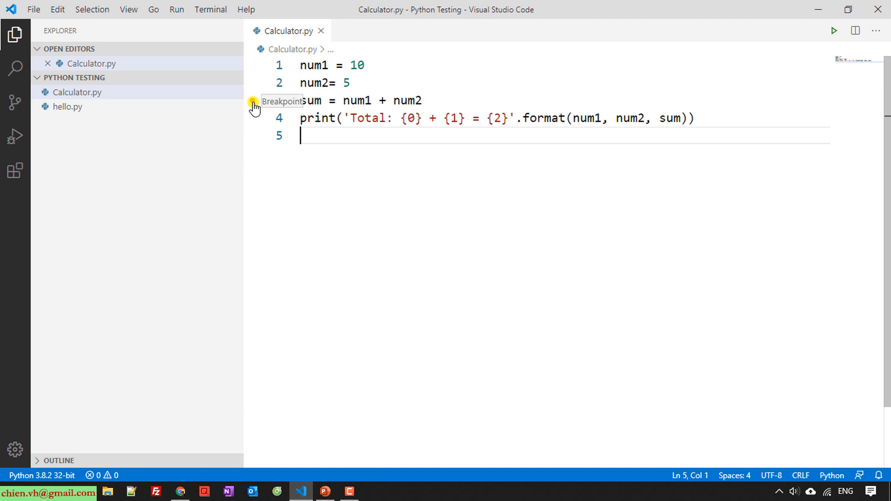
left_click(254, 101)
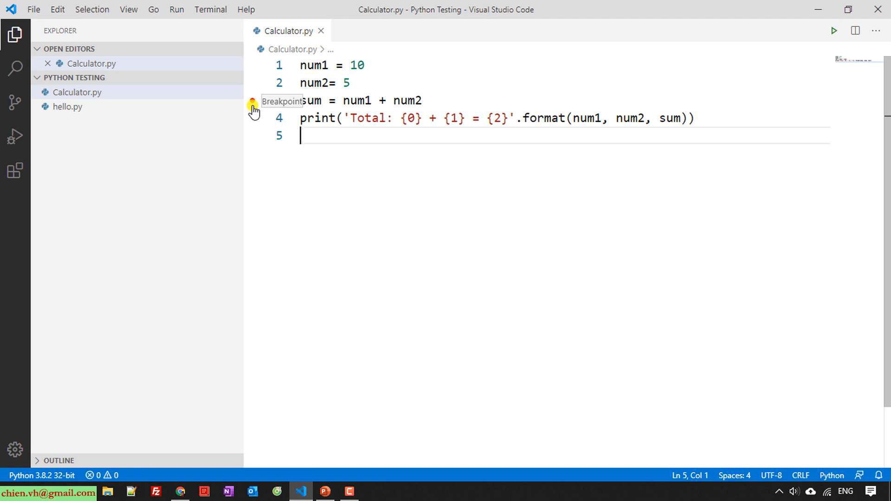
left_click(253, 100)
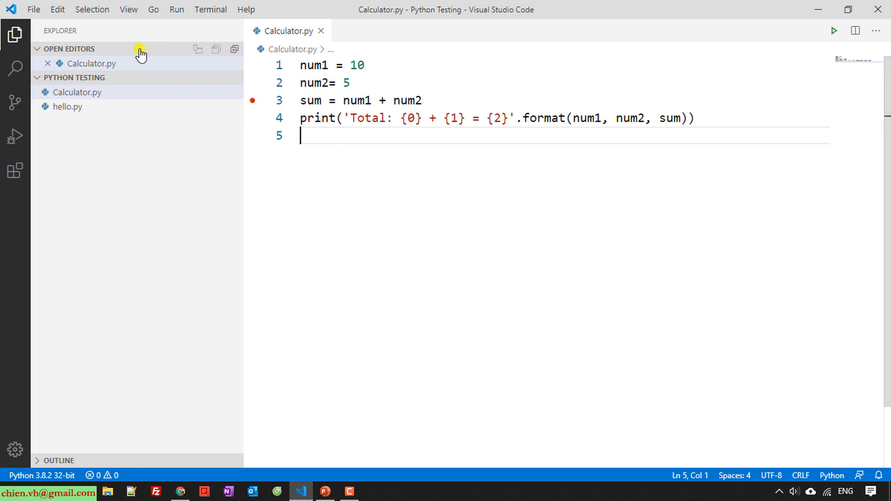
mouse_move(394, 221)
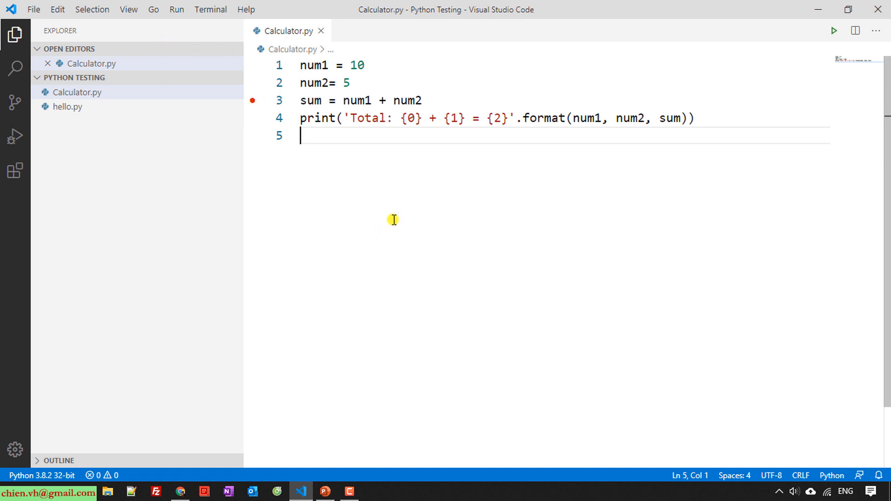
mouse_move(184, 23)
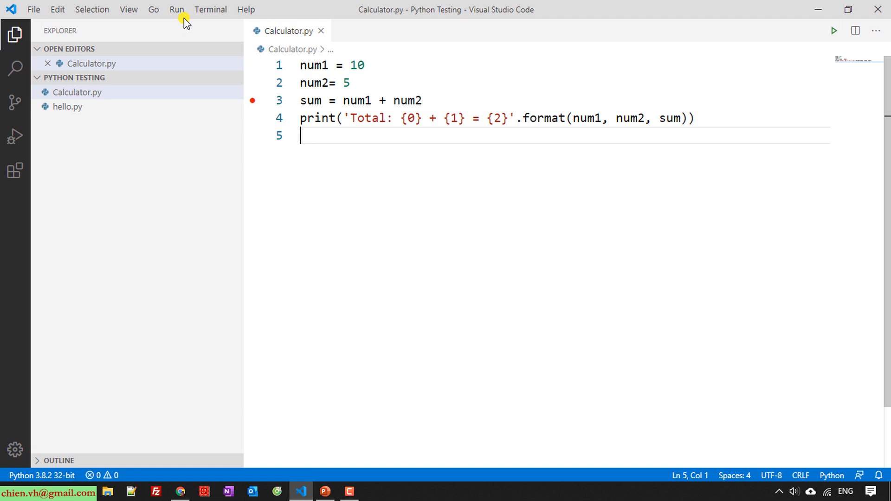
Step: Start debugging from the Run menu, bringing up the debug configuration choices
left_click(177, 9)
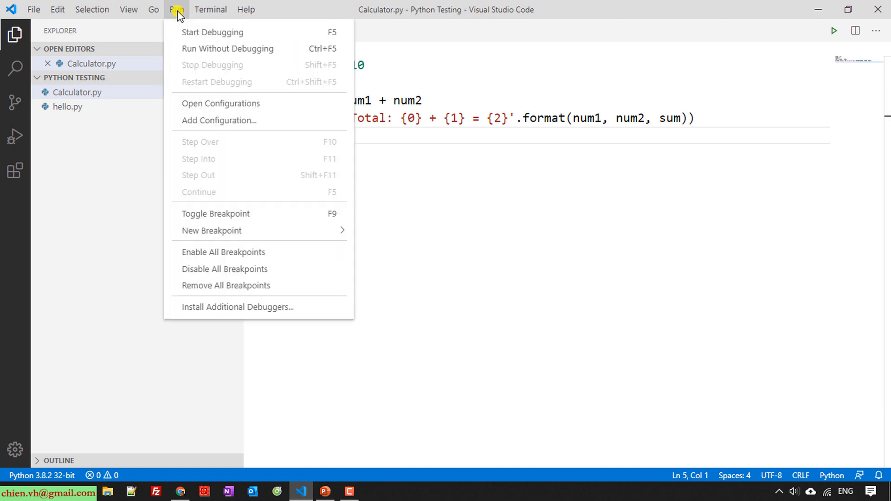
mouse_move(212, 32)
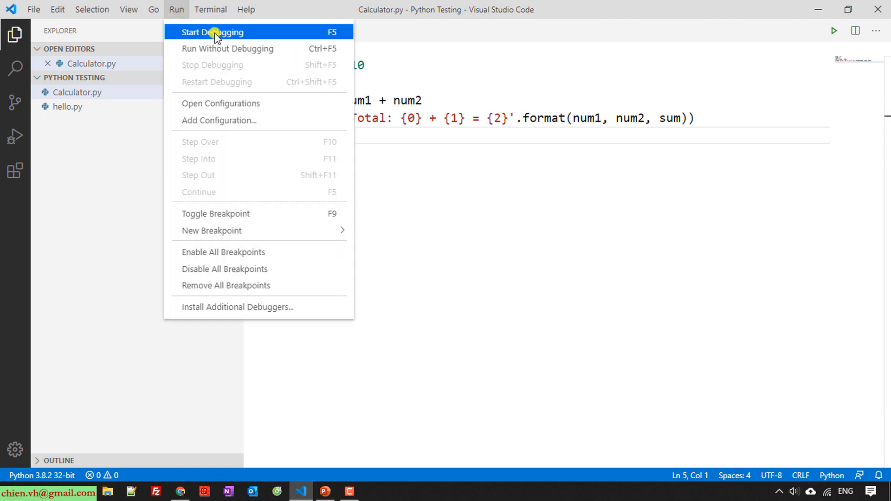
mouse_move(202, 205)
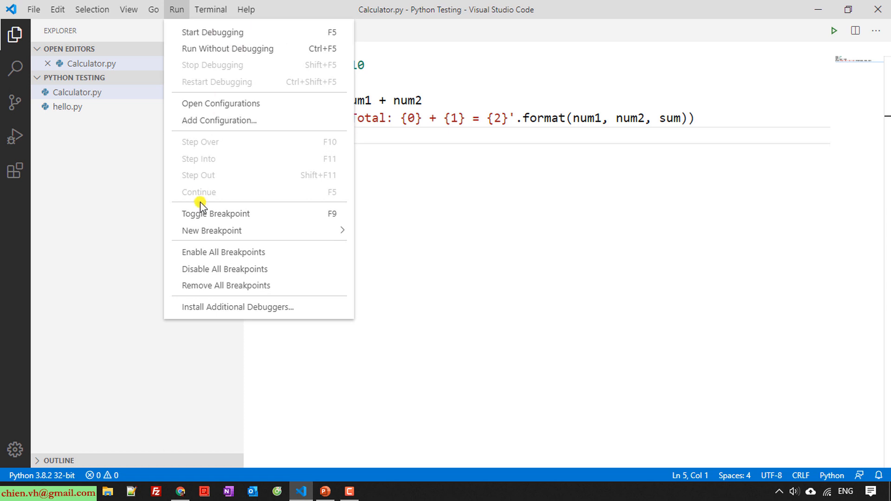
mouse_move(238, 28)
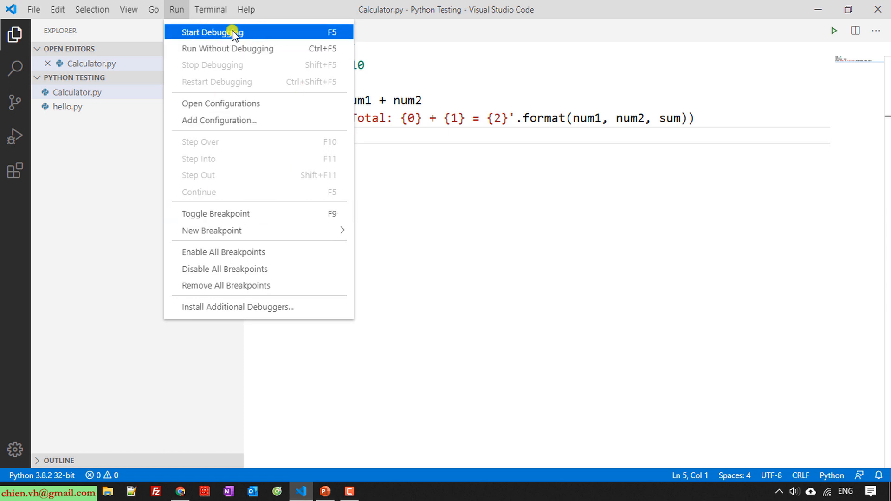
mouse_move(344, 29)
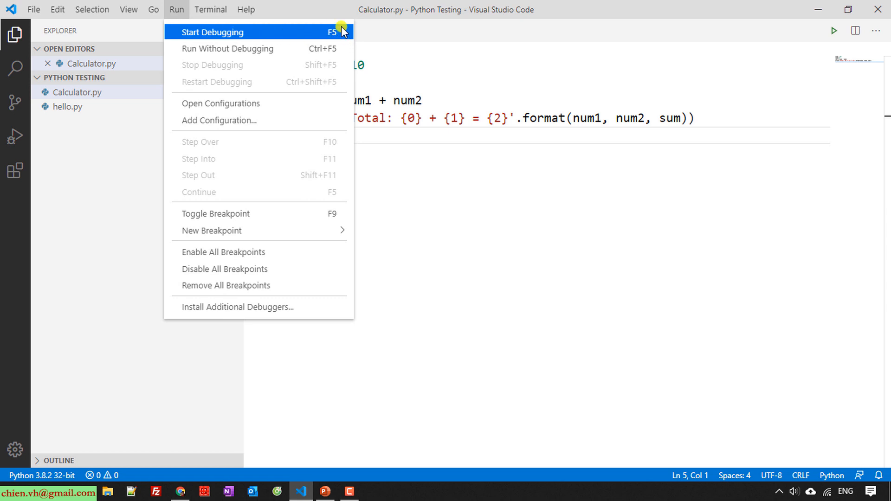
mouse_move(327, 35)
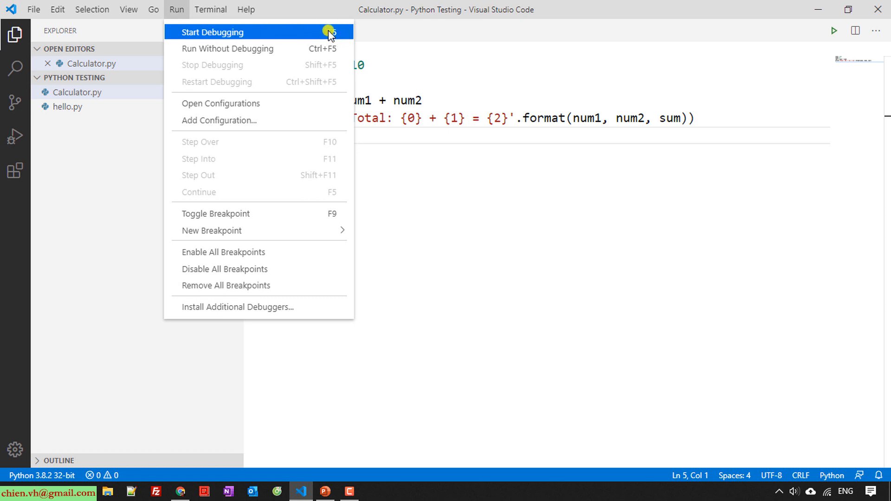
left_click(215, 32)
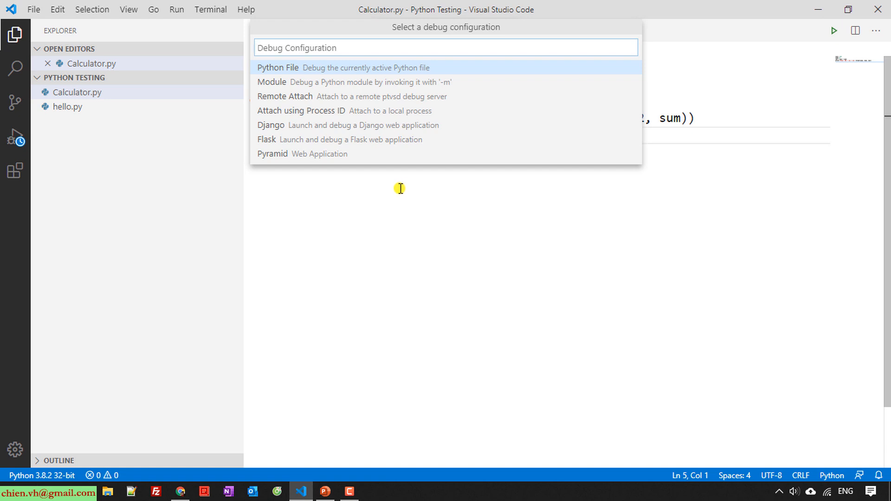
mouse_move(399, 104)
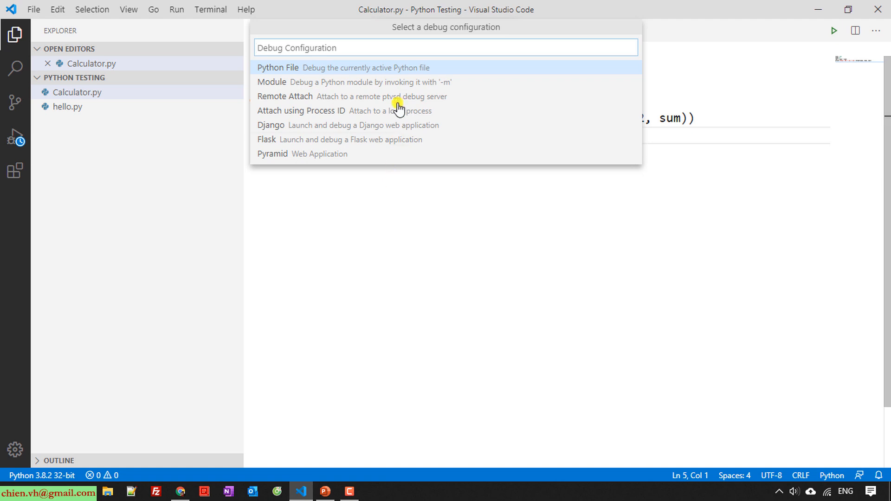
mouse_move(452, 40)
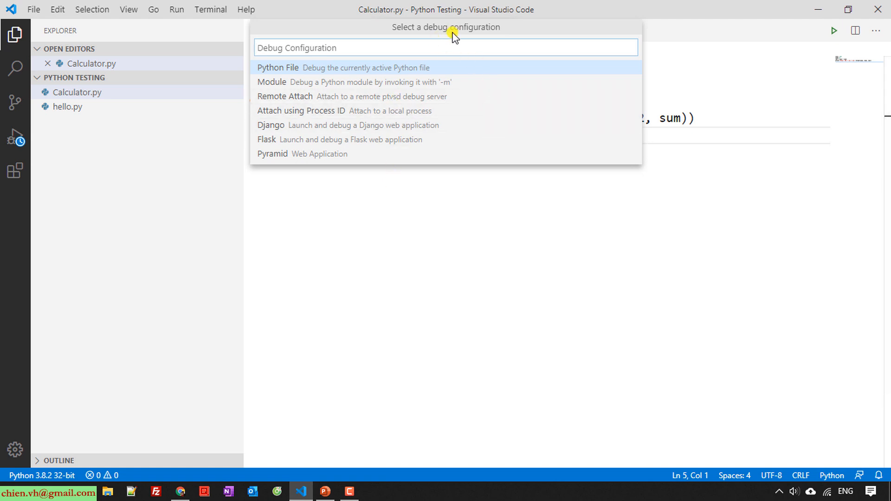
mouse_move(565, 33)
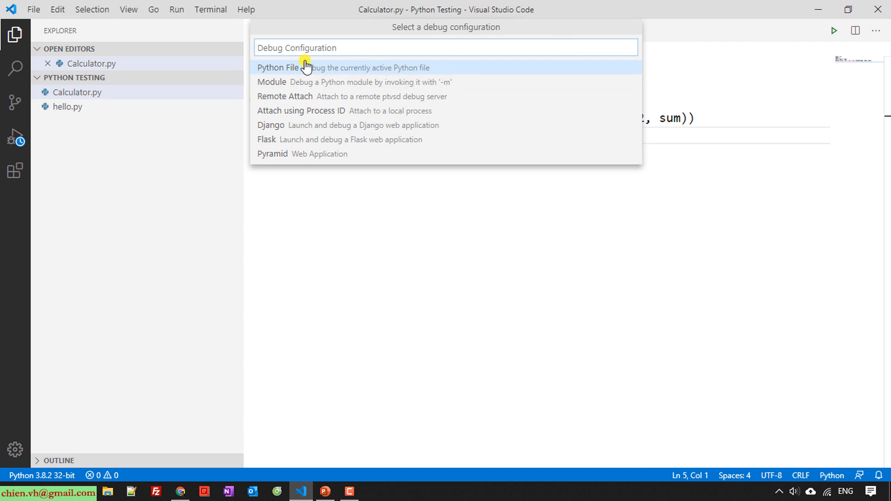
mouse_move(336, 73)
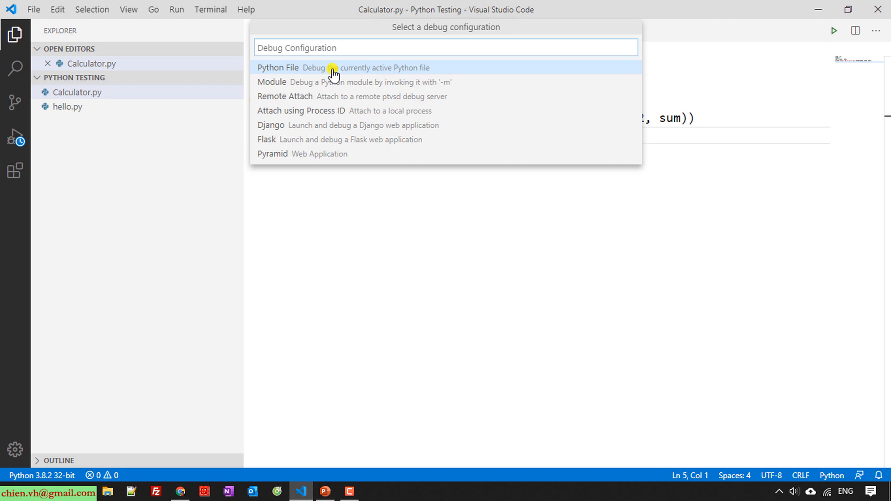
mouse_move(333, 72)
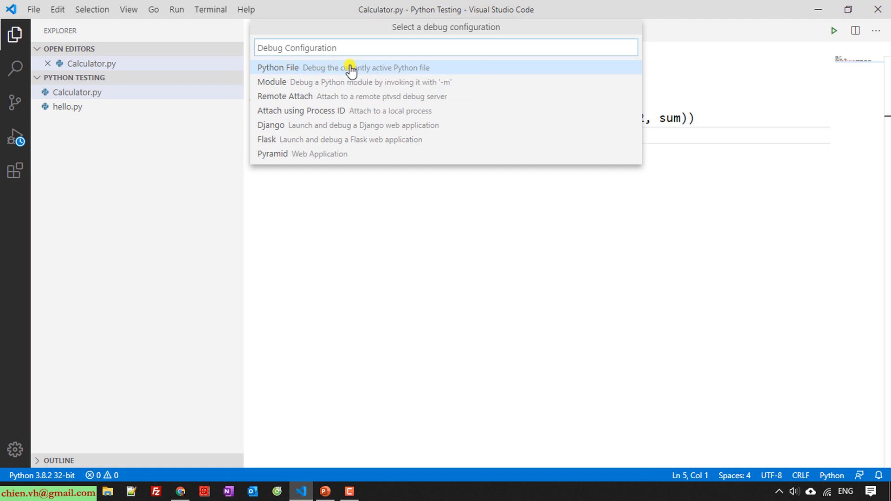
Step: Debug as the active Python File so execution pauses at line 3 with num1 10 and num2 5
left_click(278, 67)
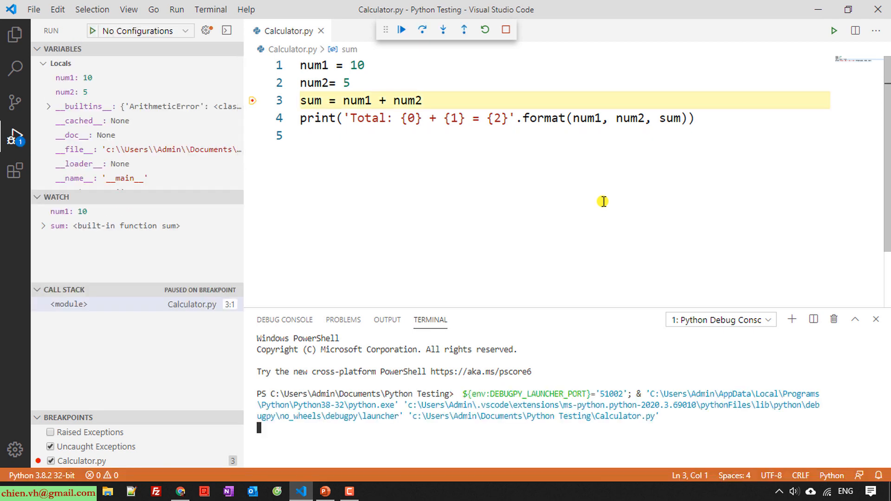
mouse_move(378, 54)
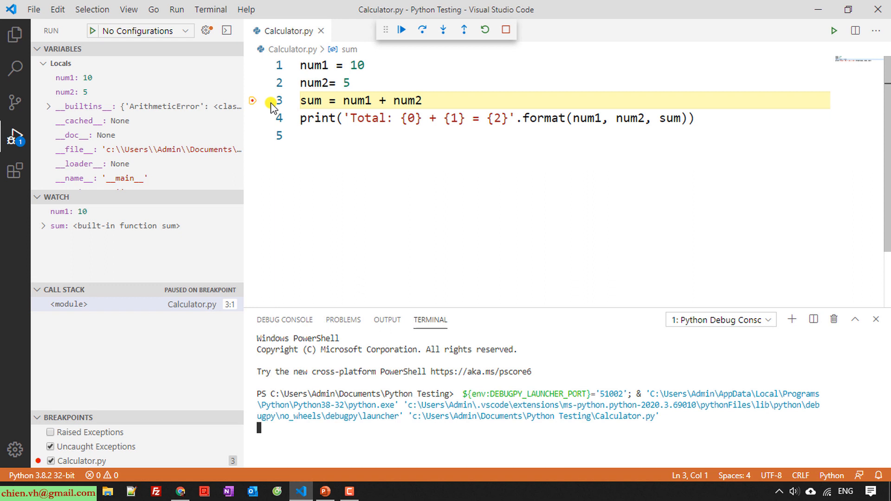
mouse_move(266, 106)
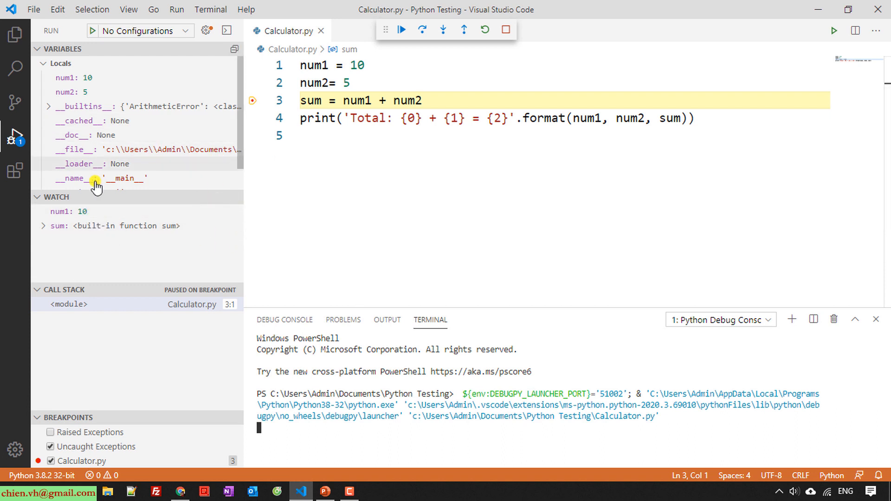
Step: Add sum from line 3 as a watch expression in the debugger
right_click(112, 226)
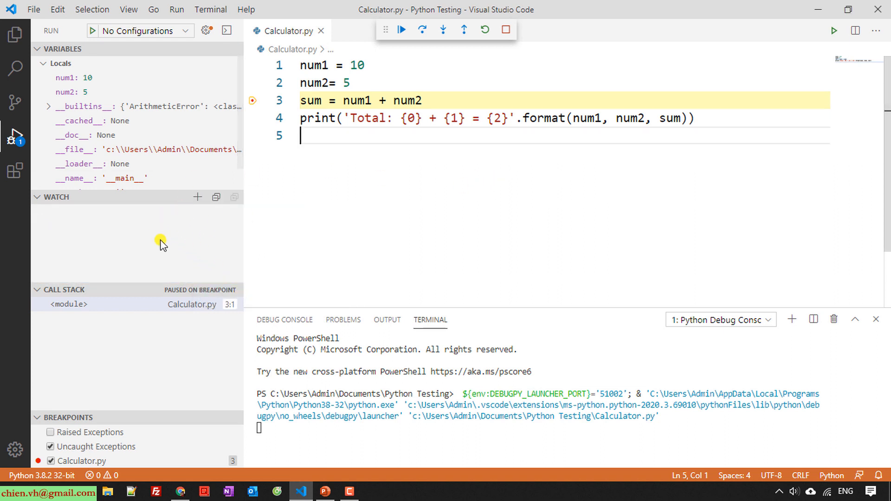
mouse_move(323, 69)
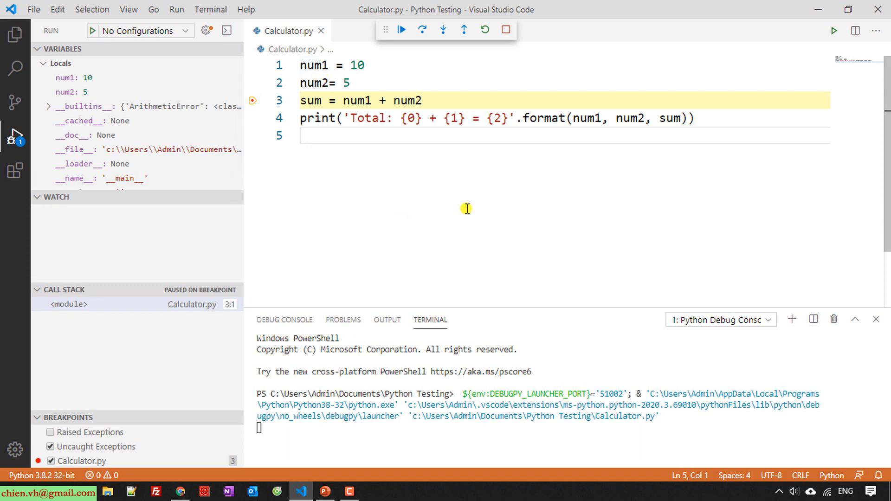
mouse_move(466, 205)
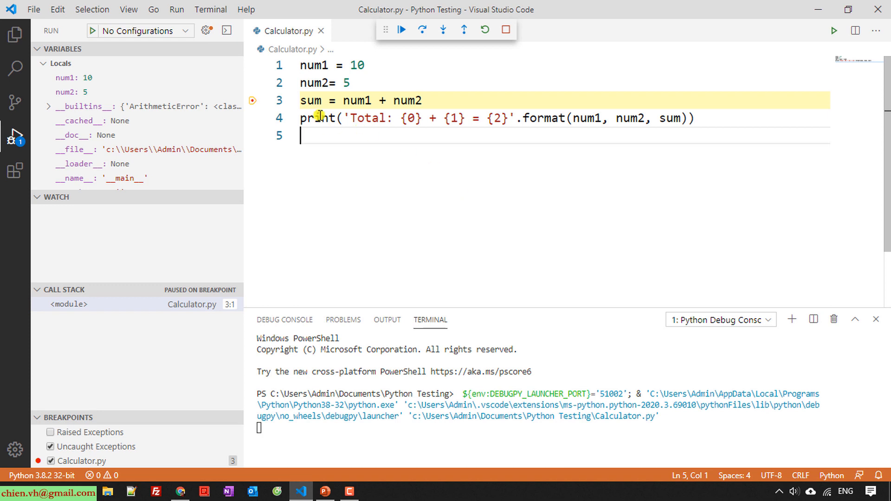
double_click(311, 101)
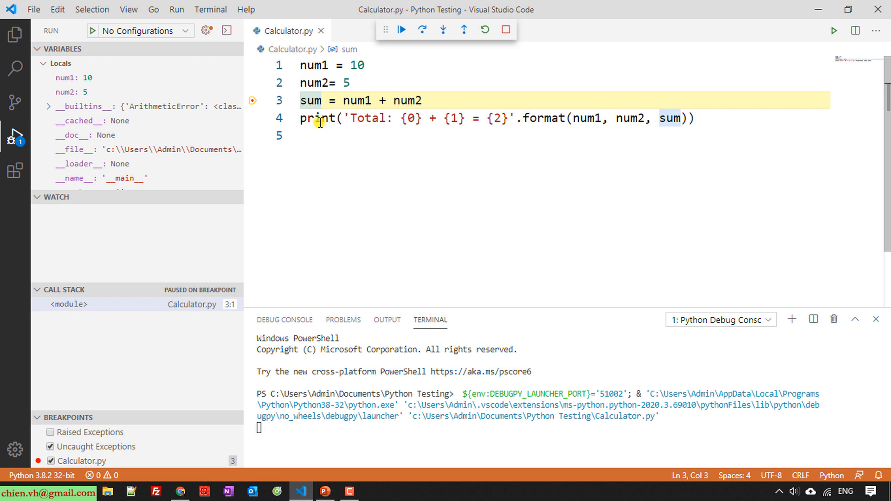
right_click(311, 101)
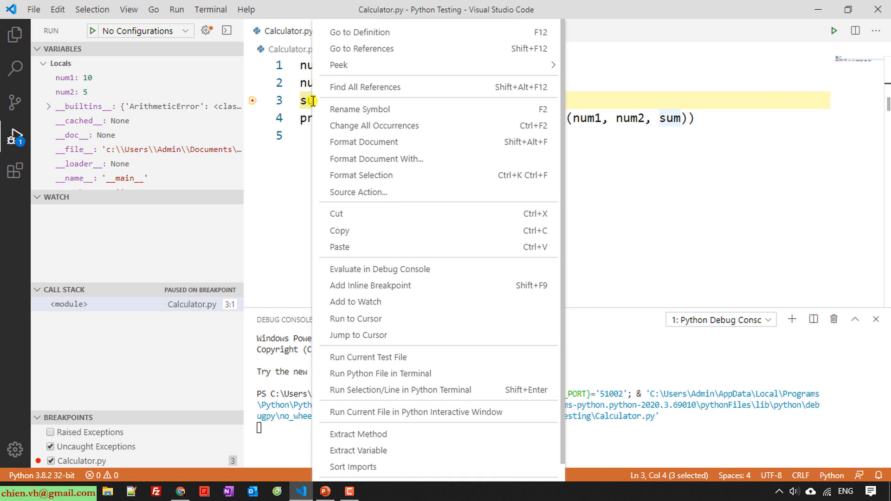
mouse_move(373, 302)
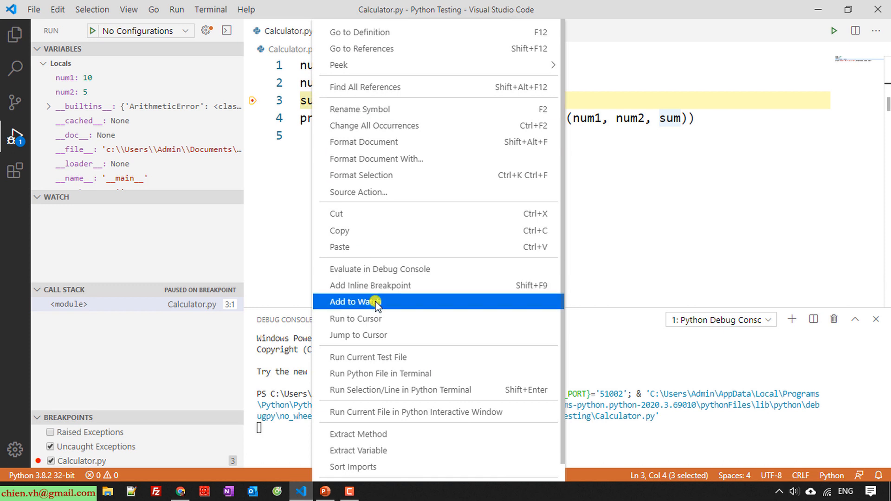
left_click(354, 301)
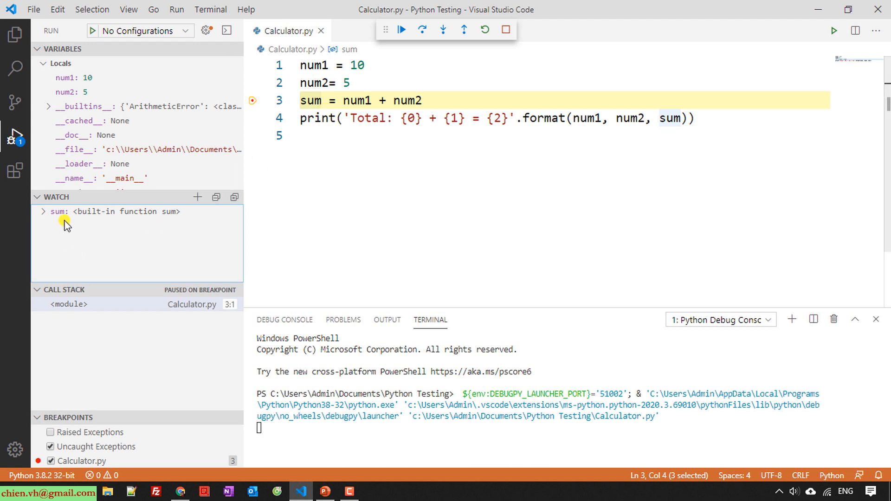
mouse_move(95, 227)
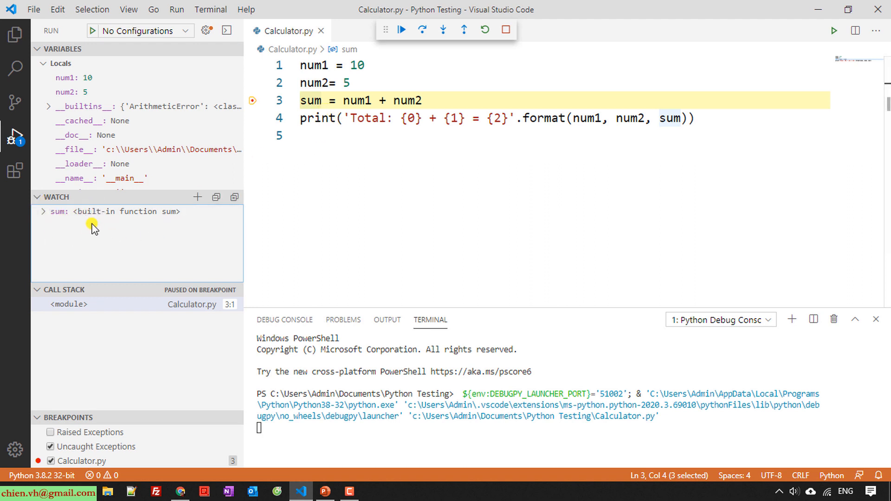
mouse_move(362, 223)
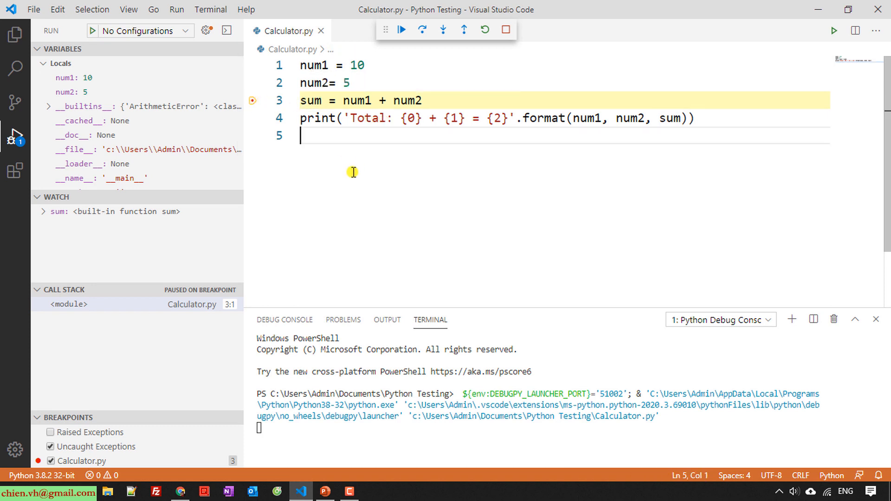
mouse_move(333, 137)
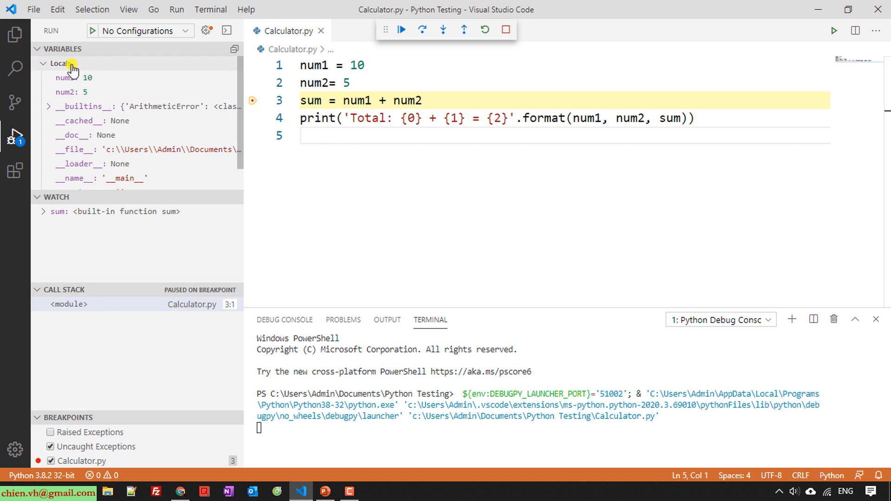
mouse_move(85, 94)
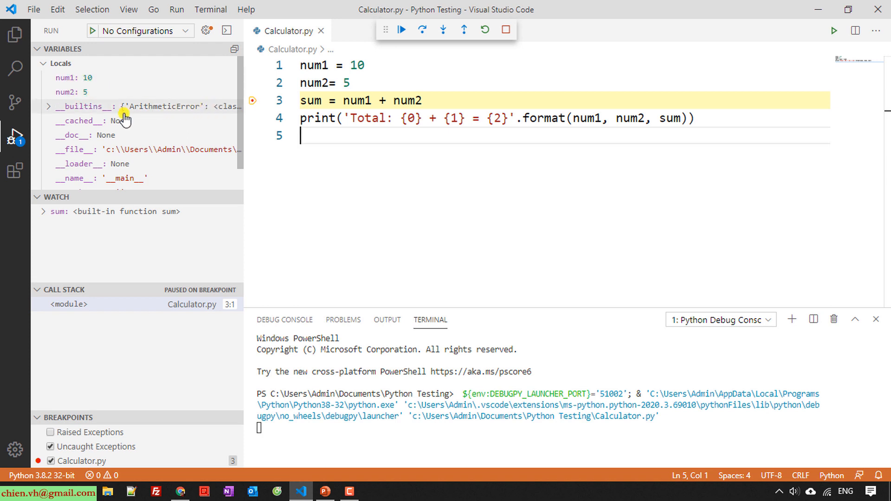
scroll("down", 3)
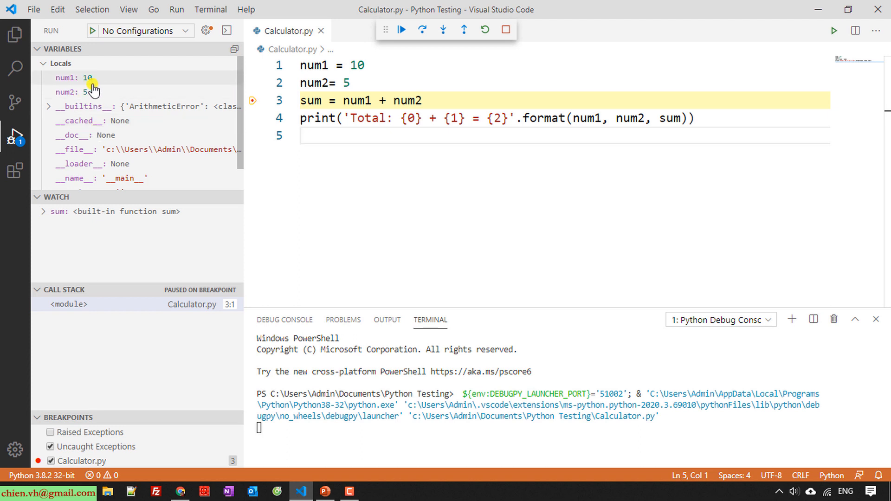
mouse_move(362, 171)
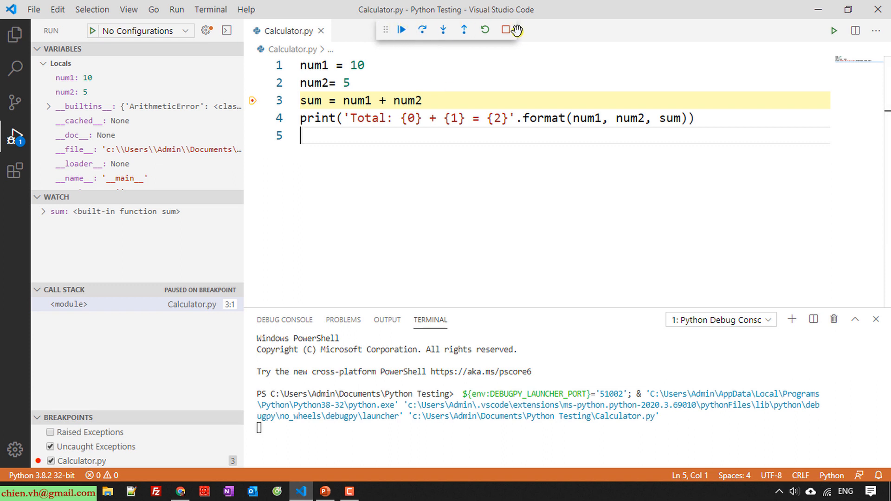
mouse_move(506, 28)
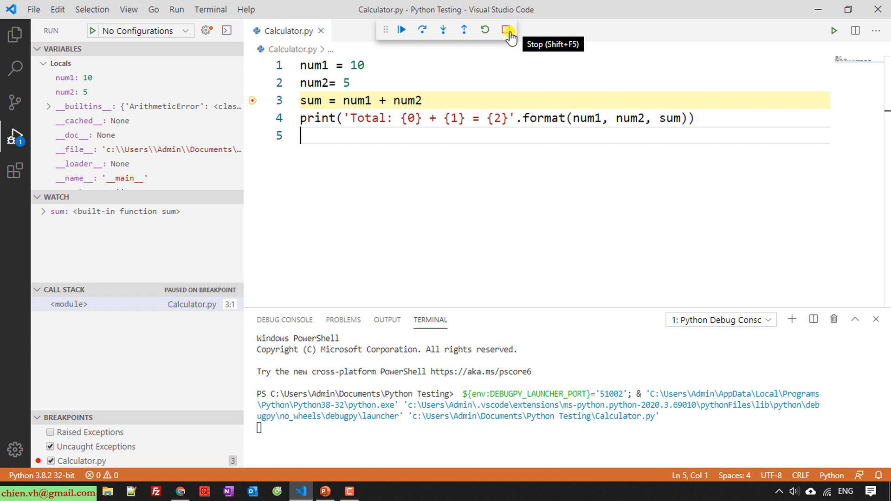
mouse_move(379, 30)
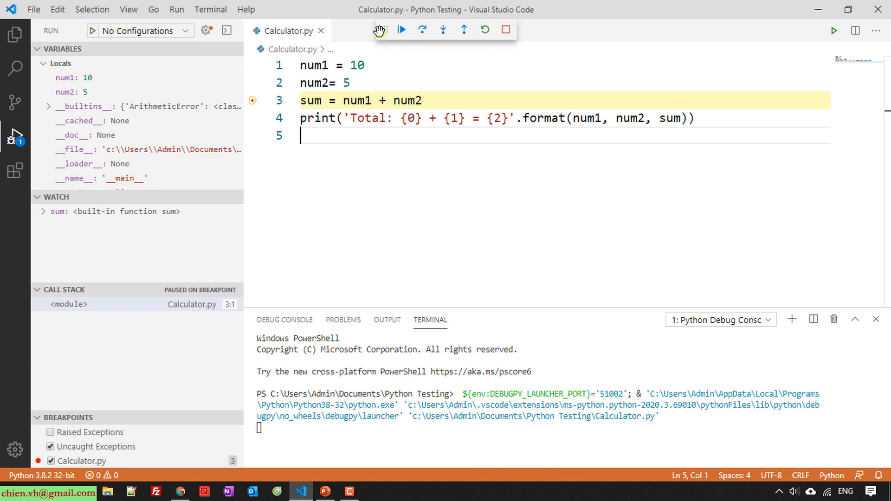
mouse_move(381, 28)
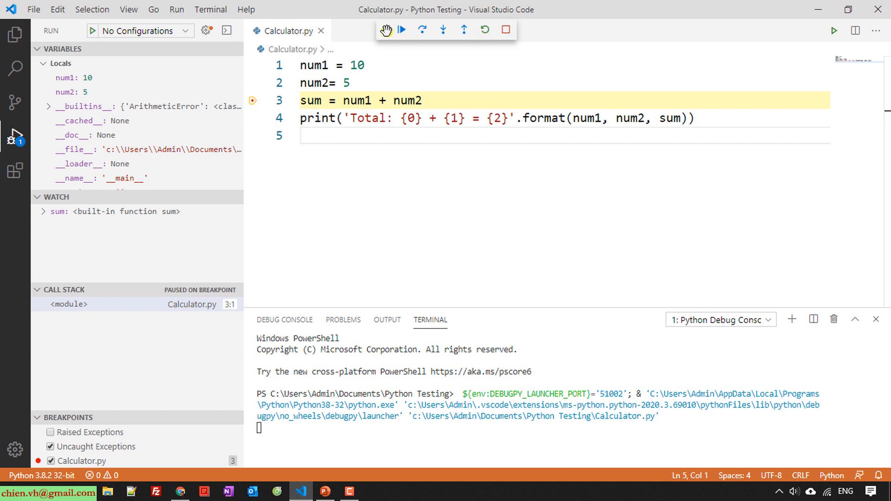
mouse_move(402, 30)
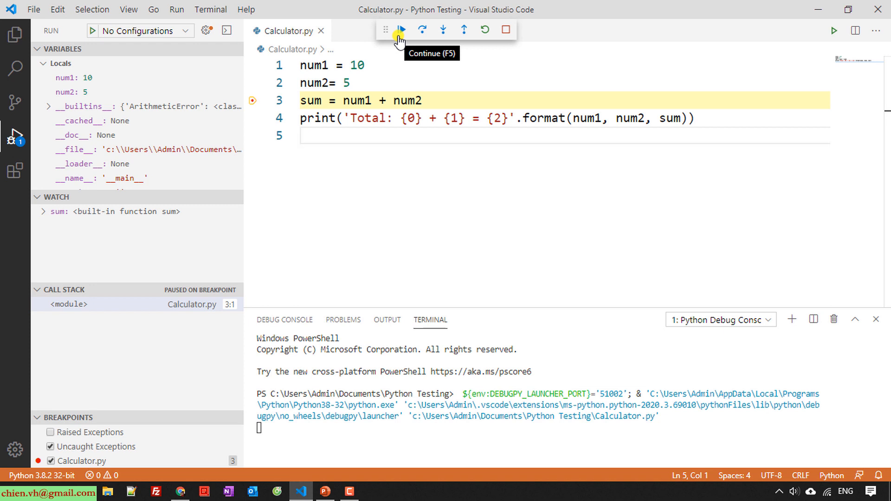
mouse_move(420, 29)
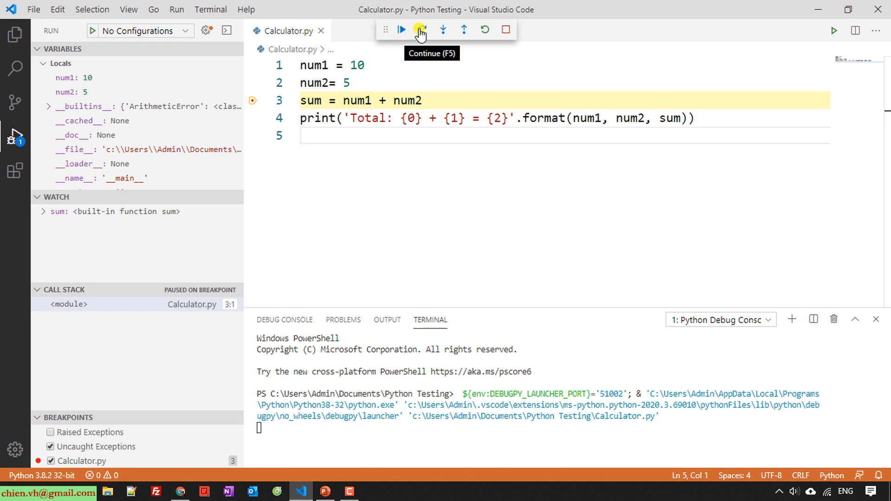
mouse_move(443, 30)
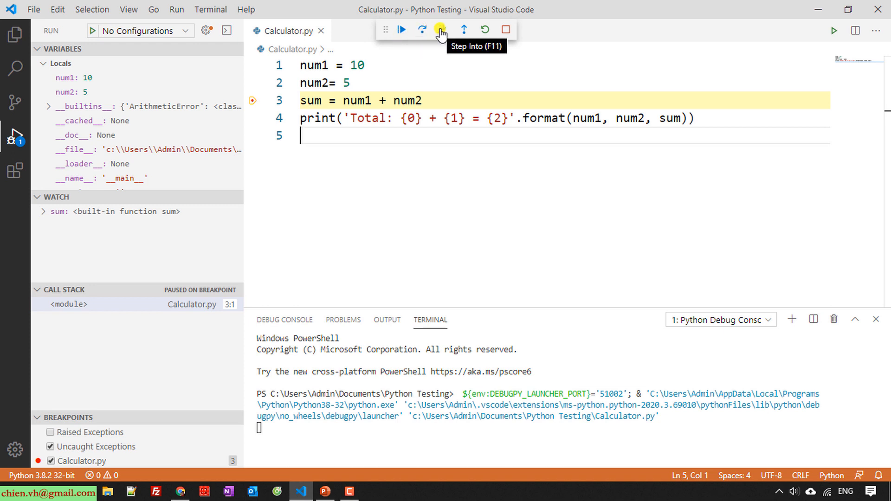
mouse_move(465, 29)
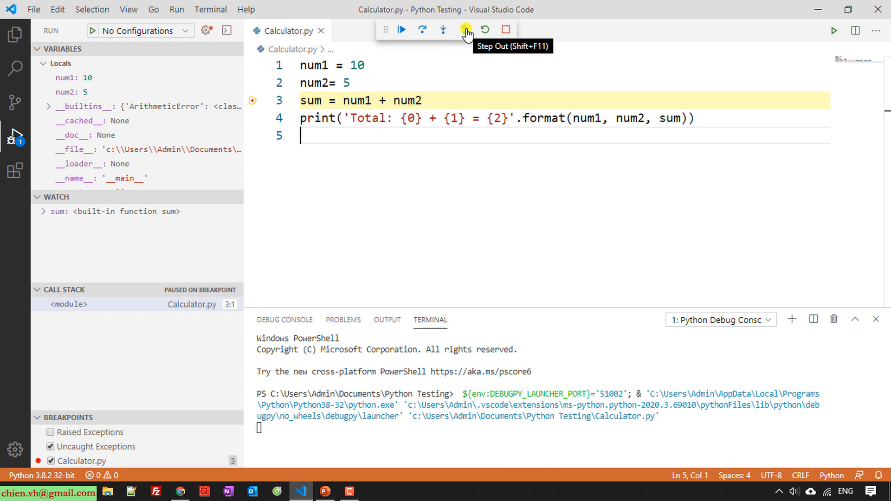
mouse_move(485, 30)
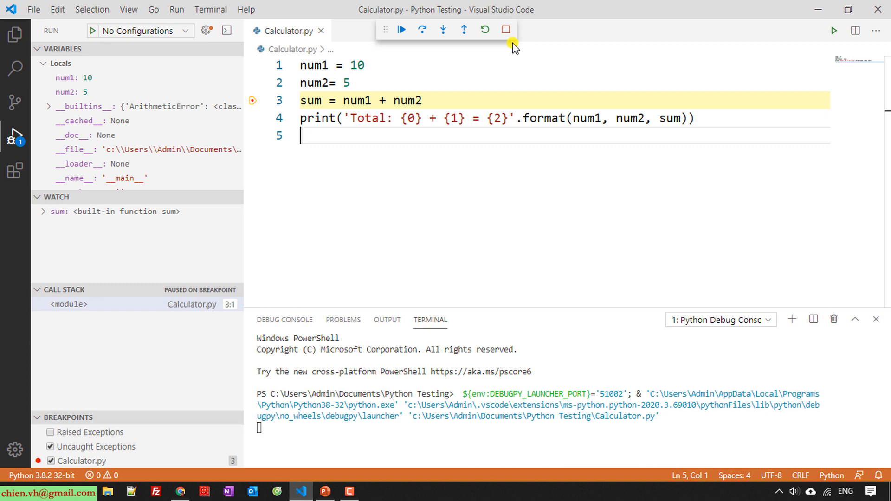
mouse_move(403, 29)
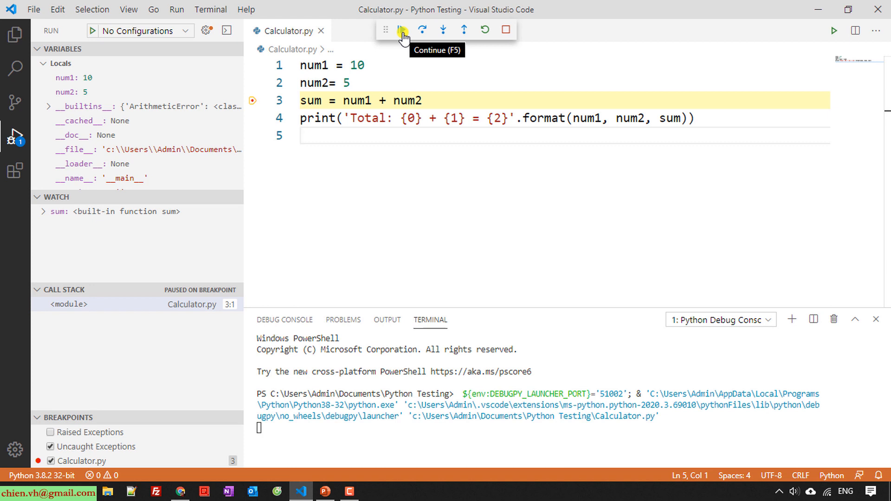
mouse_move(425, 31)
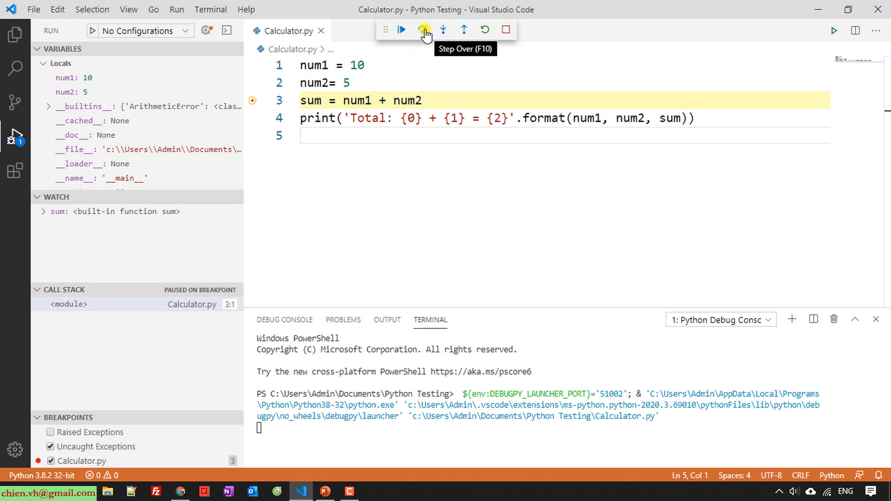
mouse_move(251, 100)
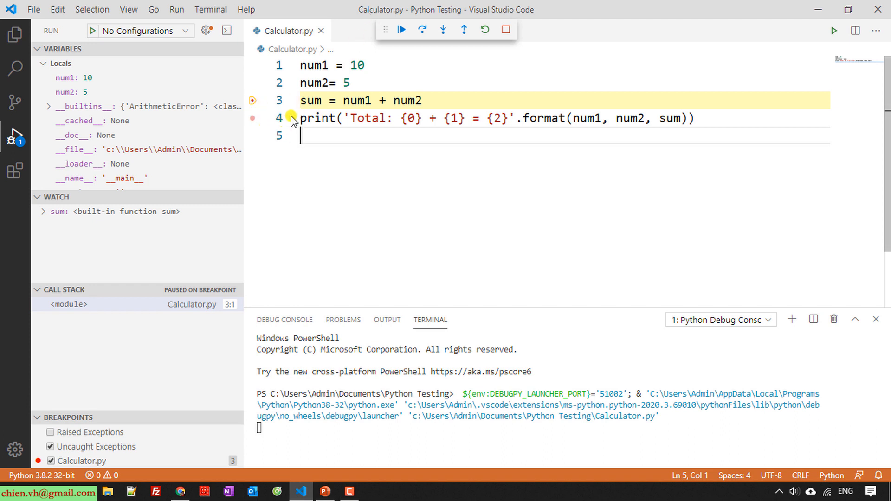
Step: Step over the addition so sum shows 15, pausing on the print line
left_click(423, 29)
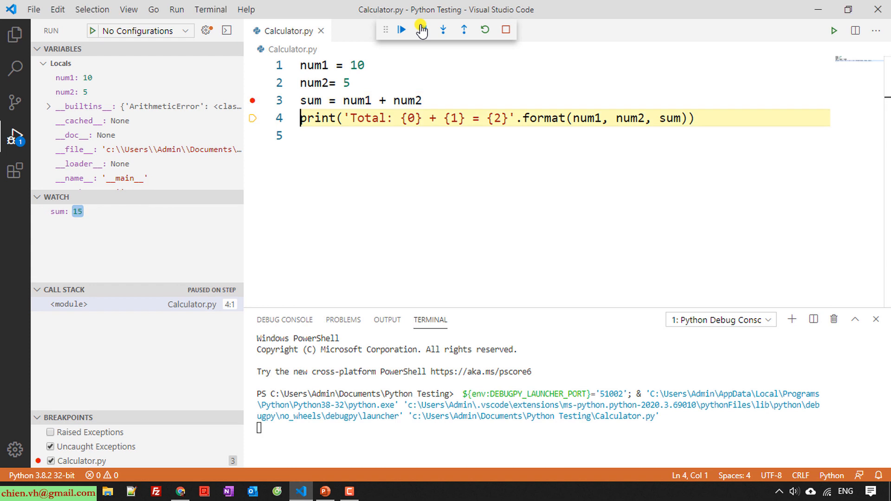
left_click(422, 28)
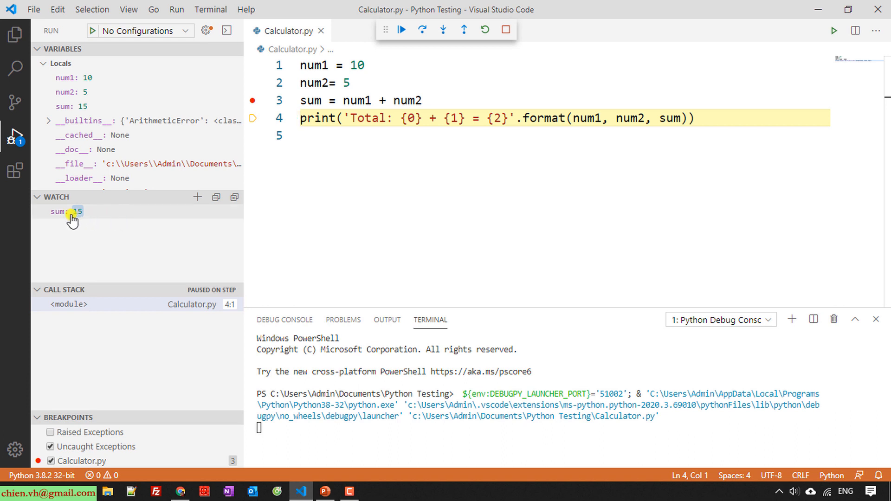
mouse_move(76, 213)
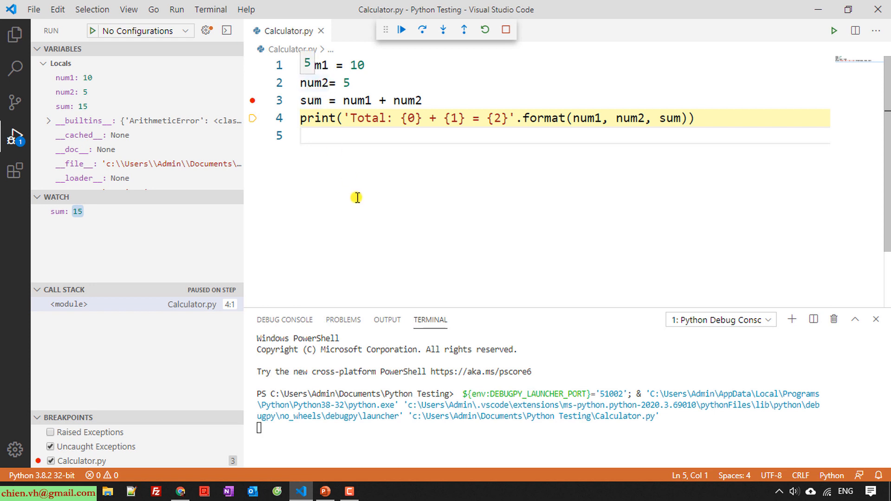
mouse_move(361, 157)
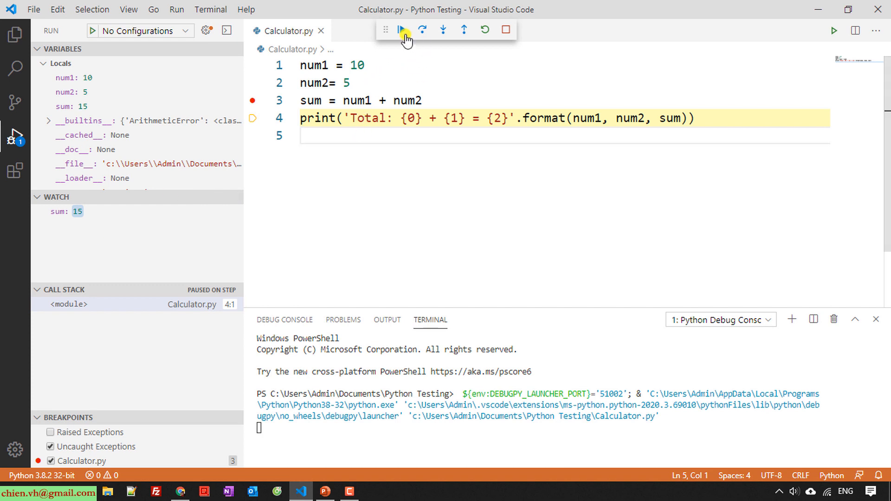
Step: Continue execution to completion so the terminal prints 'Total: 10 + 5 = 15'
left_click(402, 29)
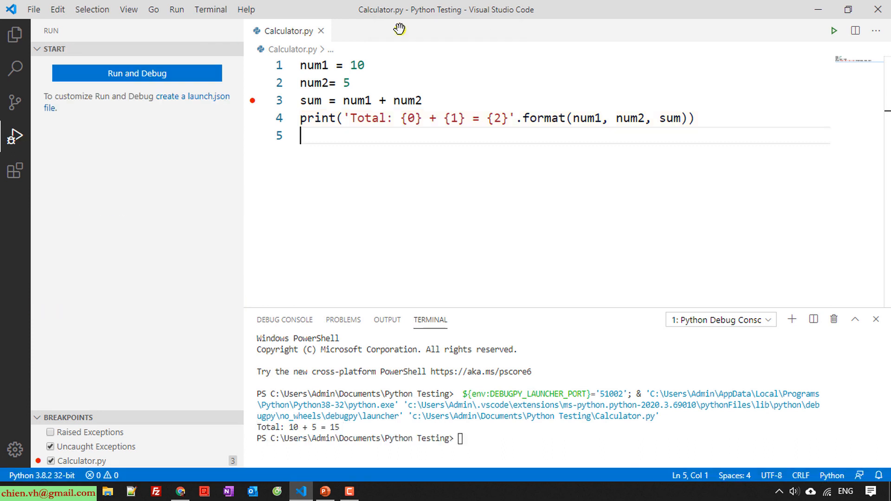
mouse_move(454, 272)
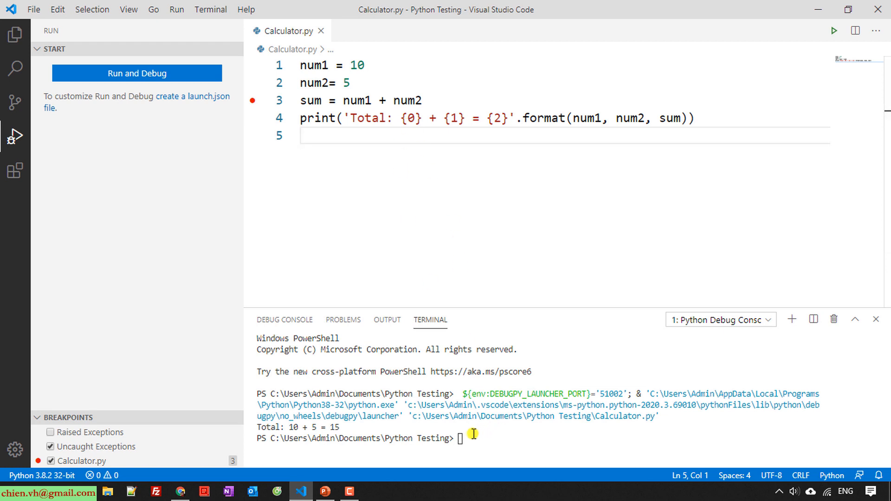
mouse_move(352, 431)
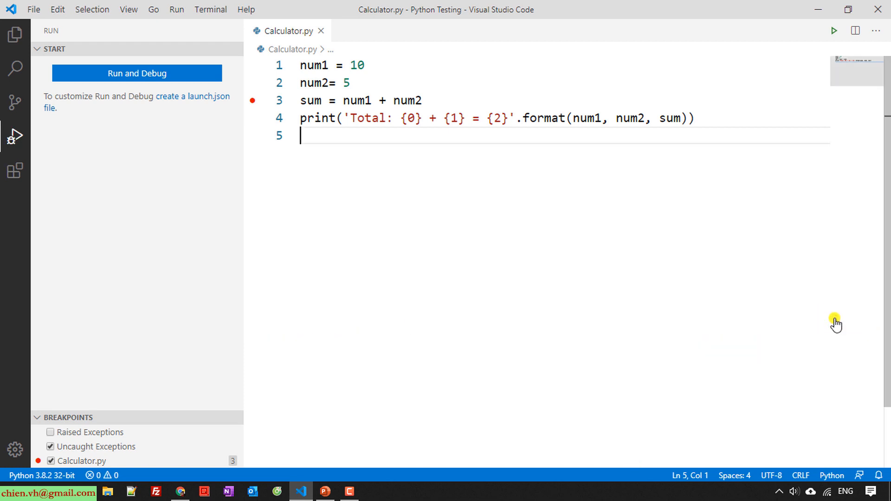
mouse_move(550, 236)
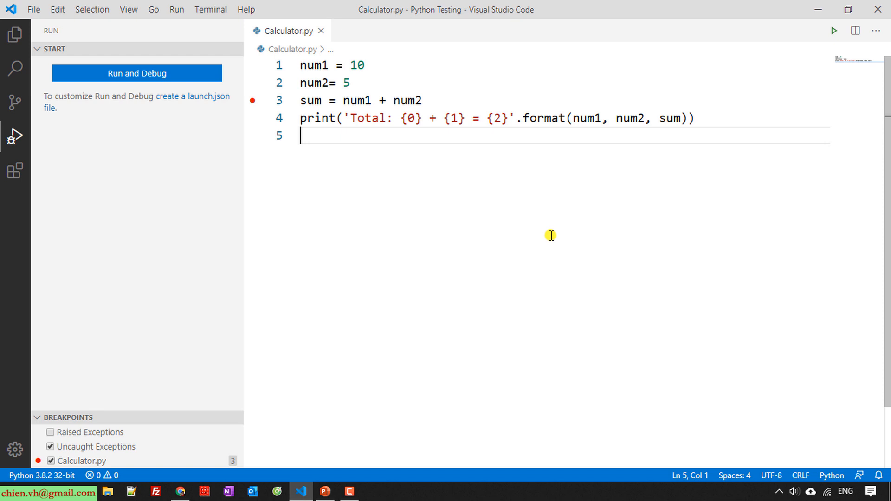
mouse_move(495, 229)
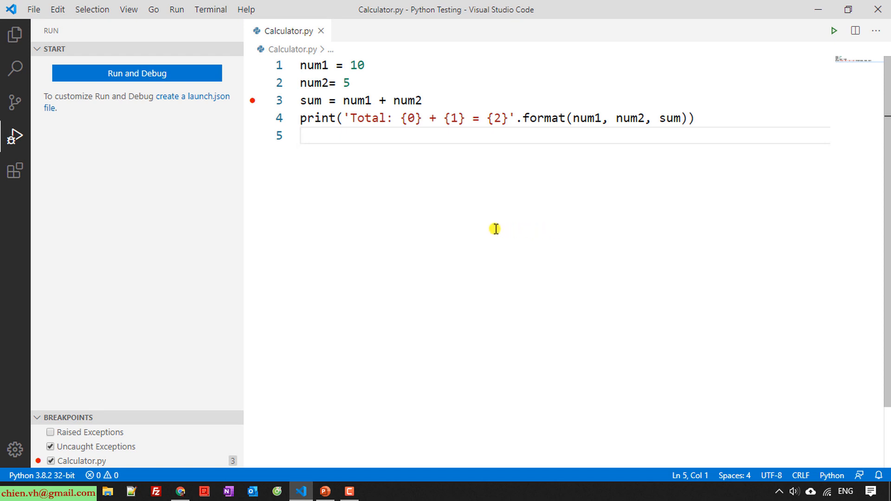
mouse_move(315, 161)
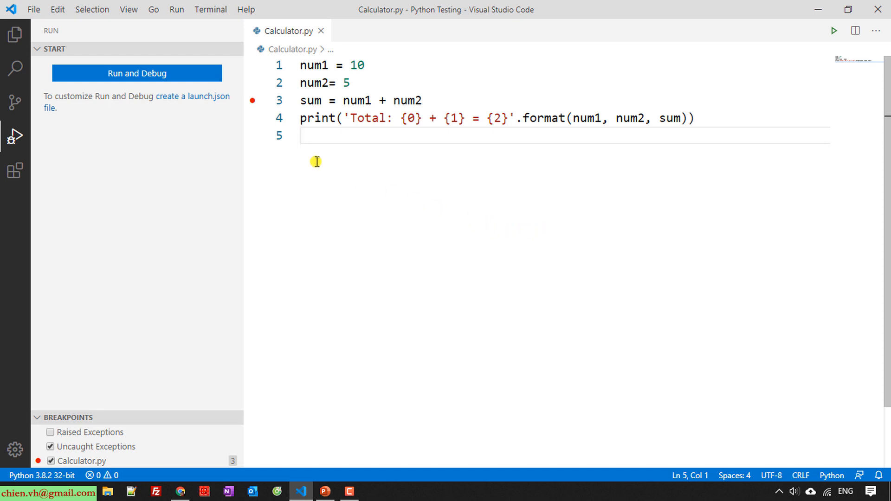
Step: Move the breakpoint from the sum line to the num2 line and select num2
left_click(252, 101)
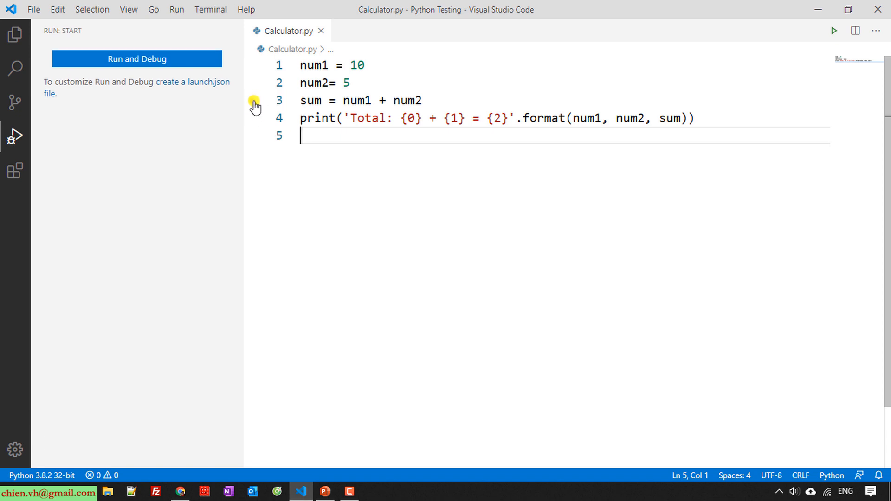
mouse_move(368, 194)
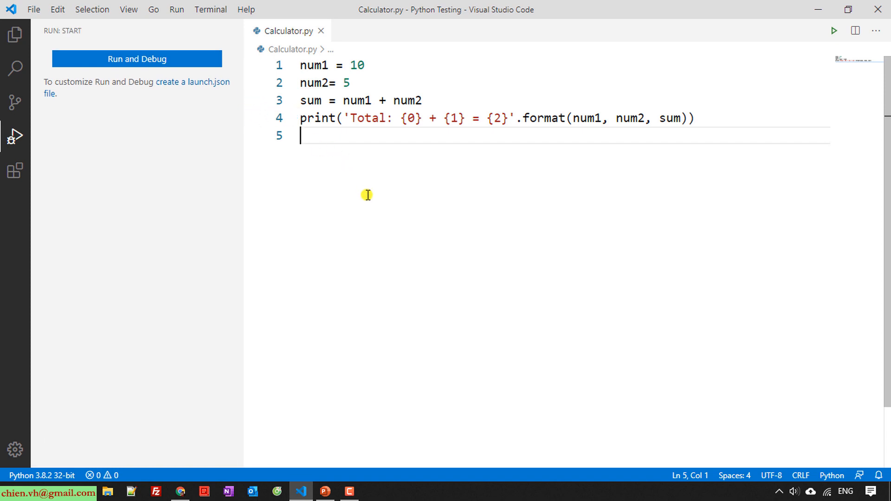
mouse_move(364, 200)
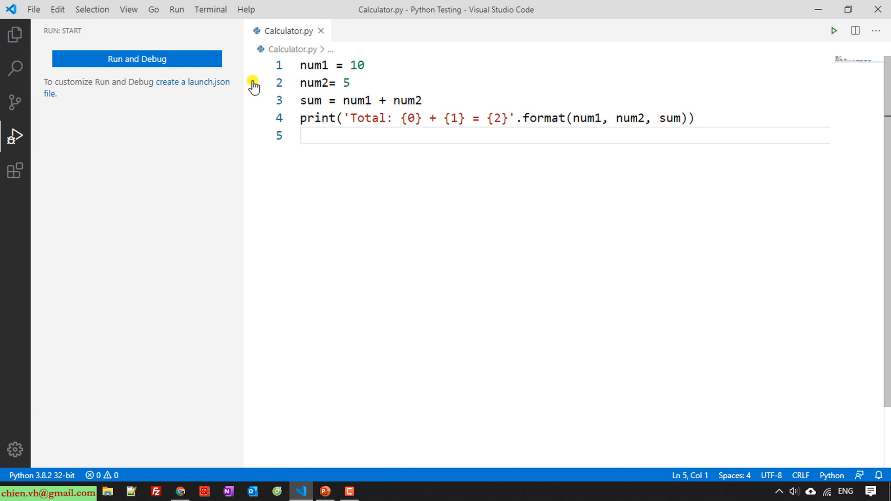
left_click(253, 83)
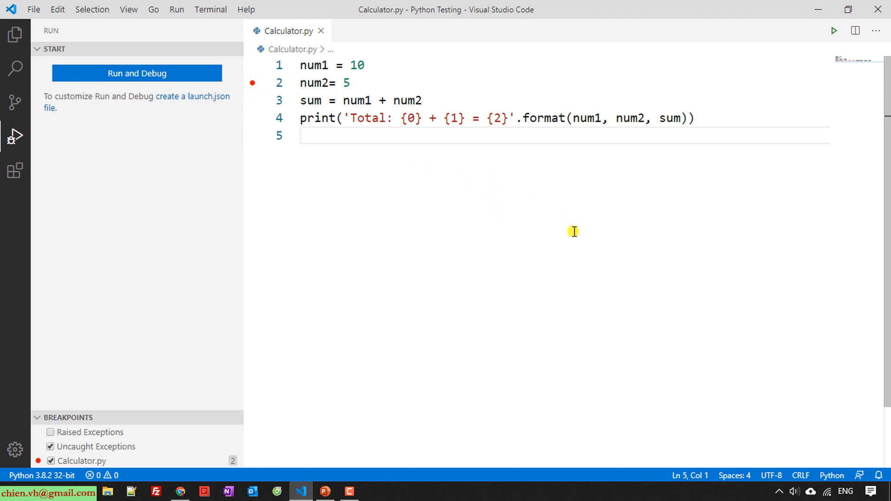
double_click(315, 83)
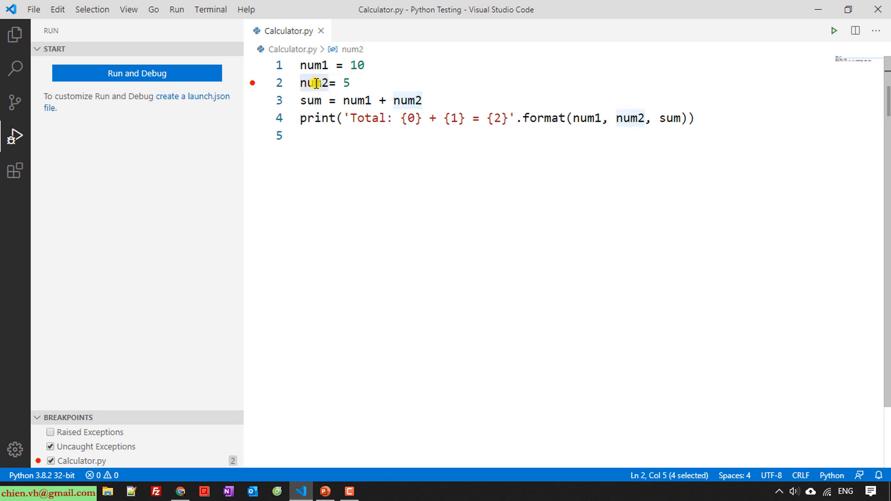
right_click(316, 82)
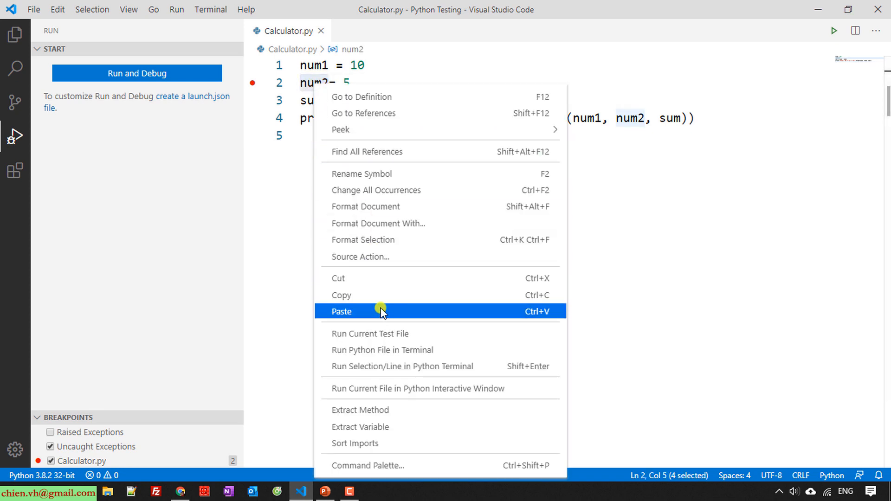
mouse_move(399, 429)
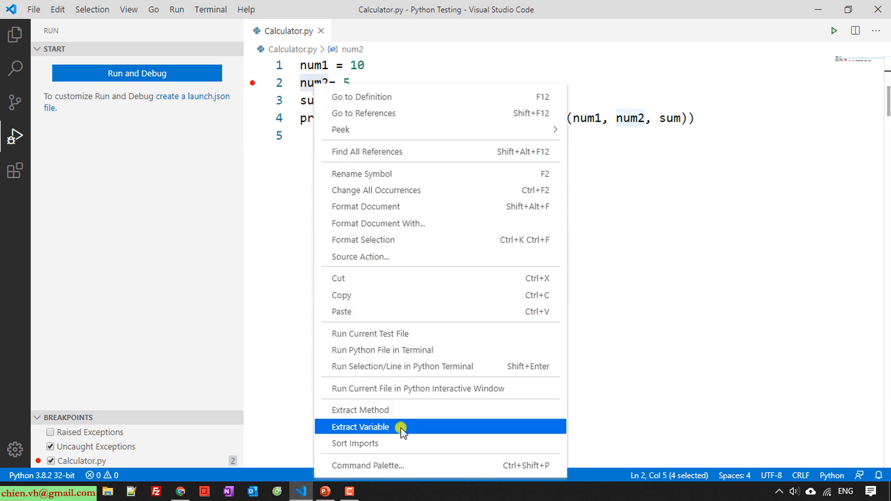
mouse_move(361, 399)
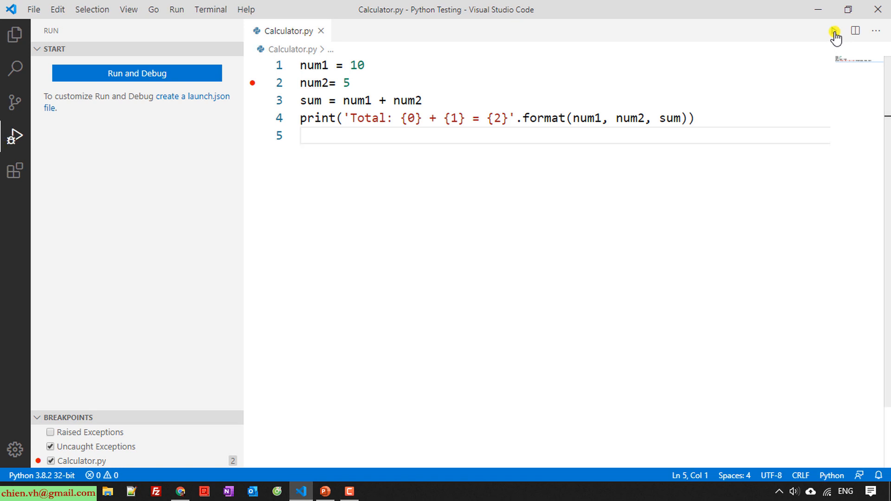
Step: Run Calculator.py again so the terminal prints 'Total: 10 + 5 = 15'
left_click(833, 30)
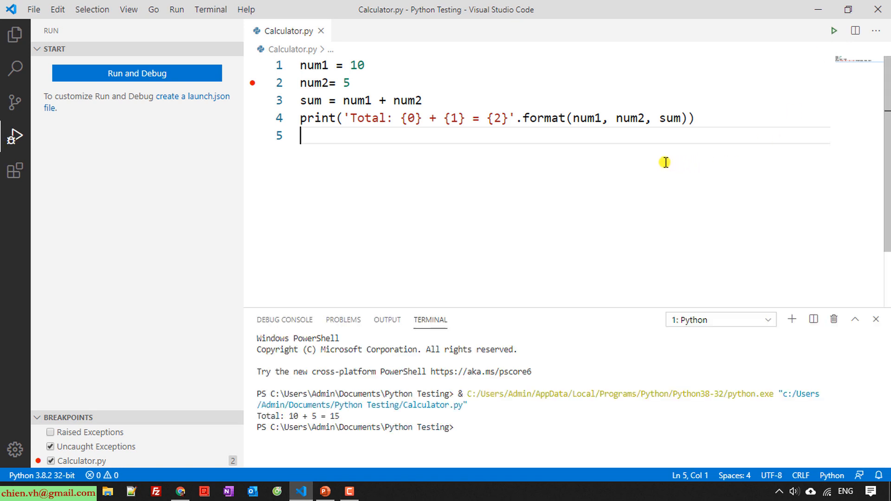
mouse_move(278, 91)
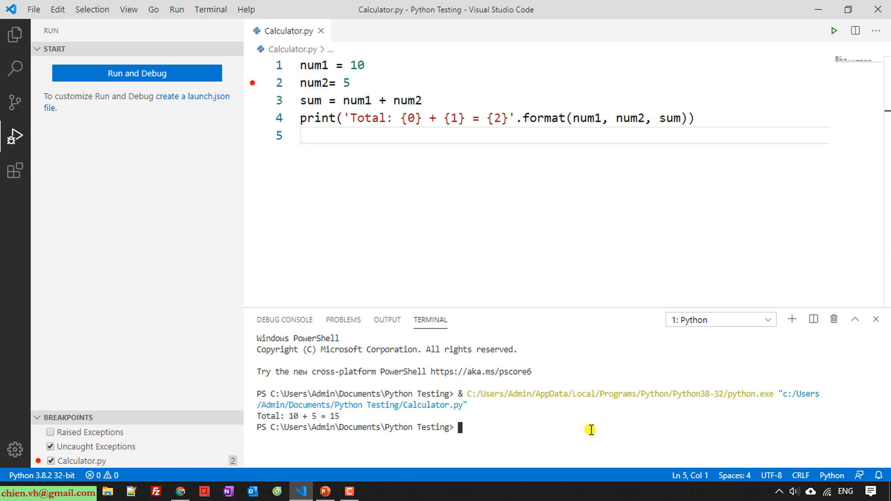
mouse_move(748, 339)
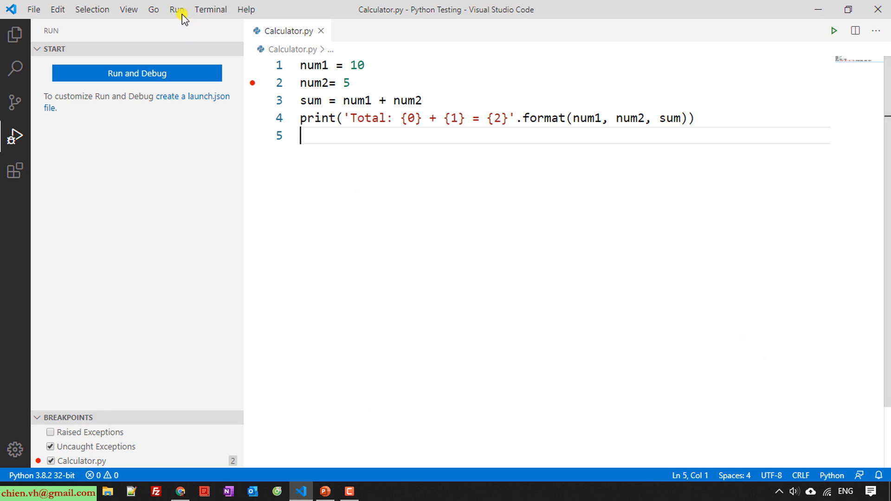
Step: Start debugging Calculator.py and step over once to pause on the sum line
left_click(177, 10)
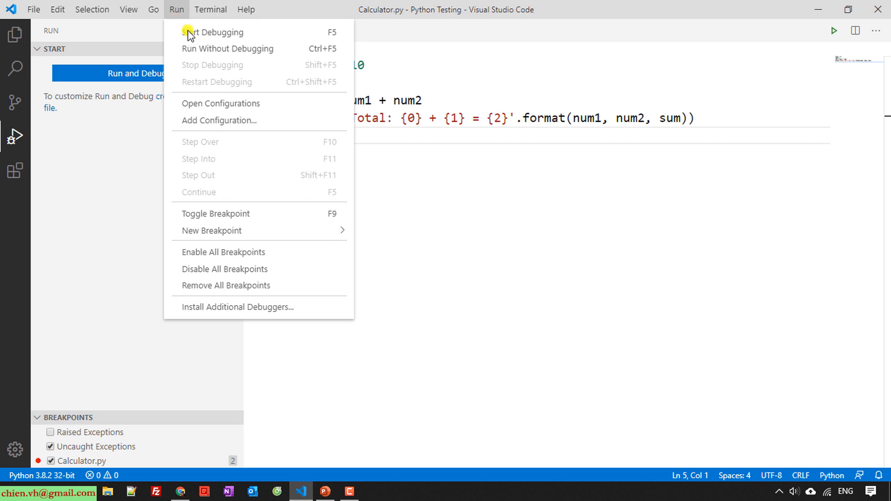
left_click(189, 32)
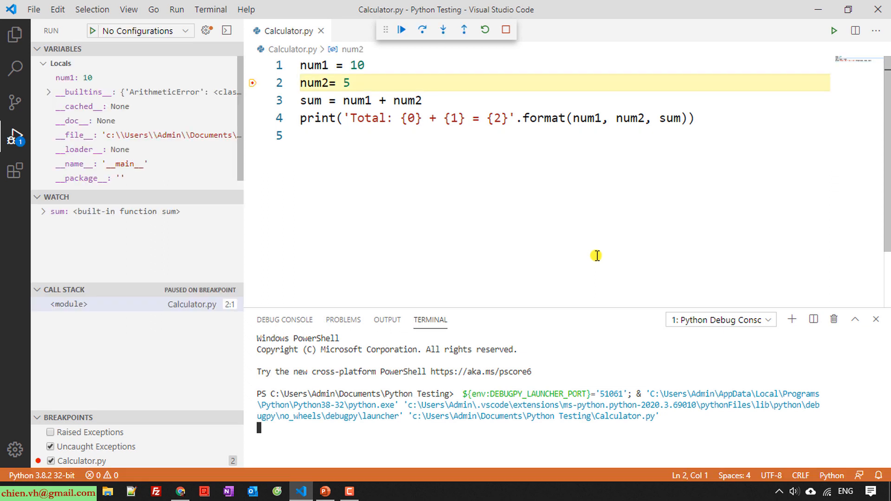
mouse_move(470, 206)
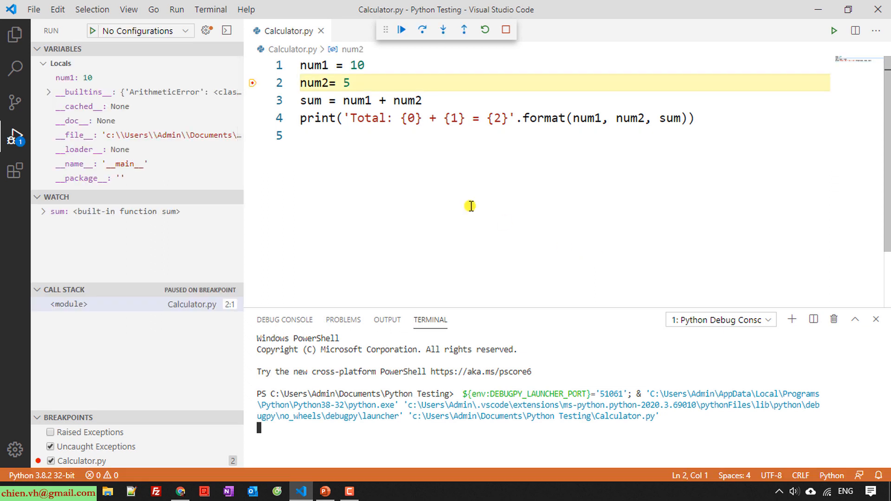
mouse_move(312, 82)
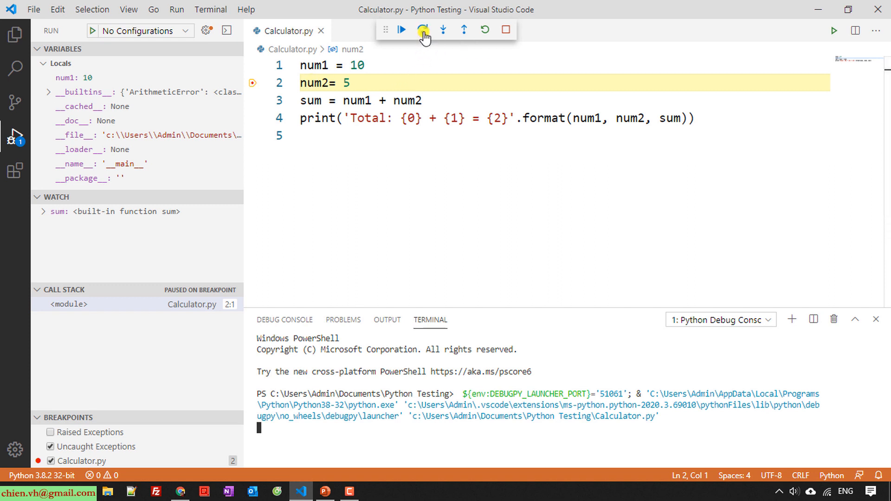
left_click(421, 30)
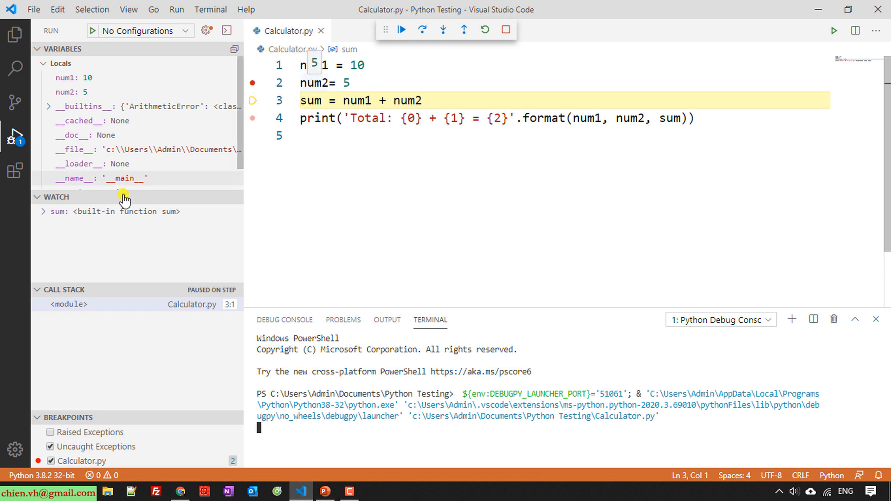
Step: Add num2 from line 2 to the Watch panel, showing value 5
left_click(313, 83)
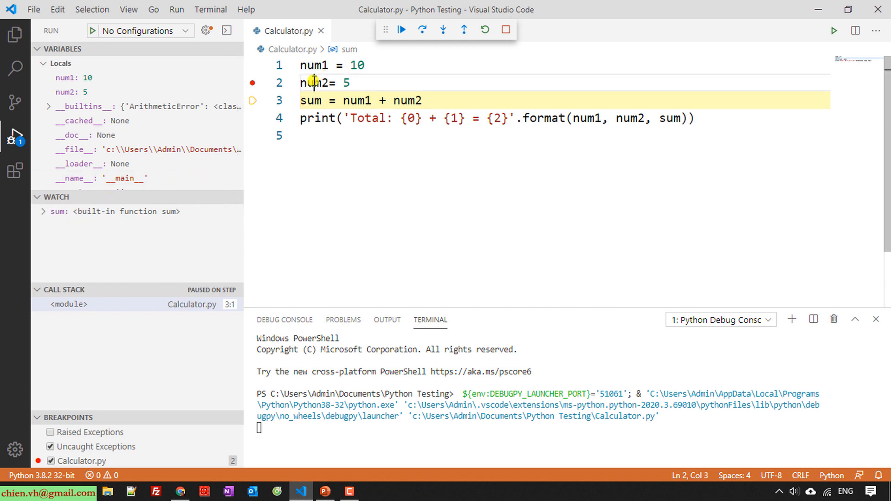
right_click(311, 83)
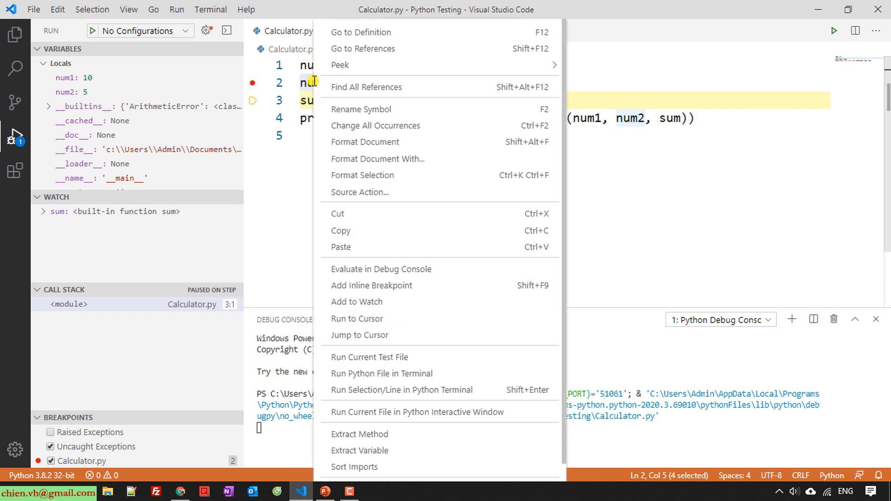
mouse_move(405, 150)
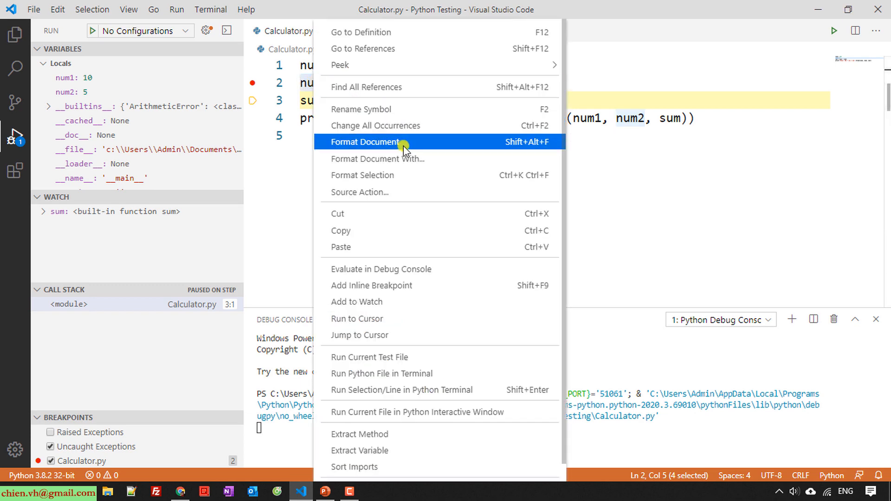
mouse_move(380, 306)
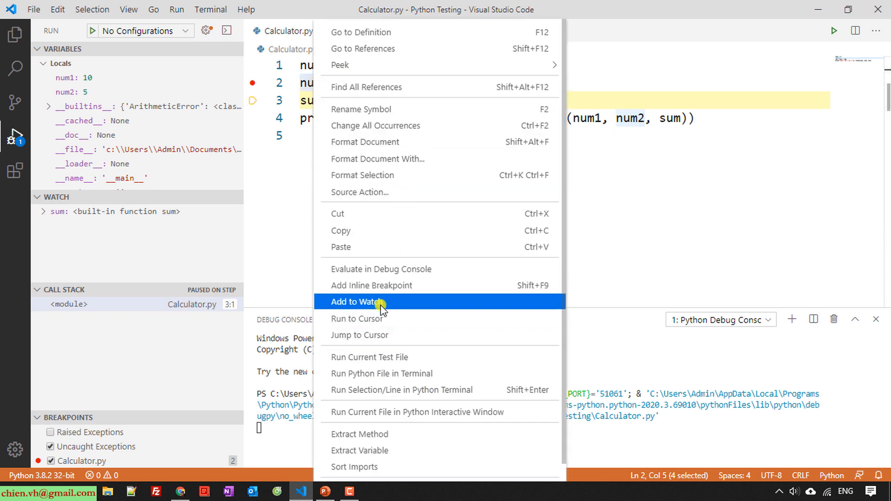
left_click(356, 302)
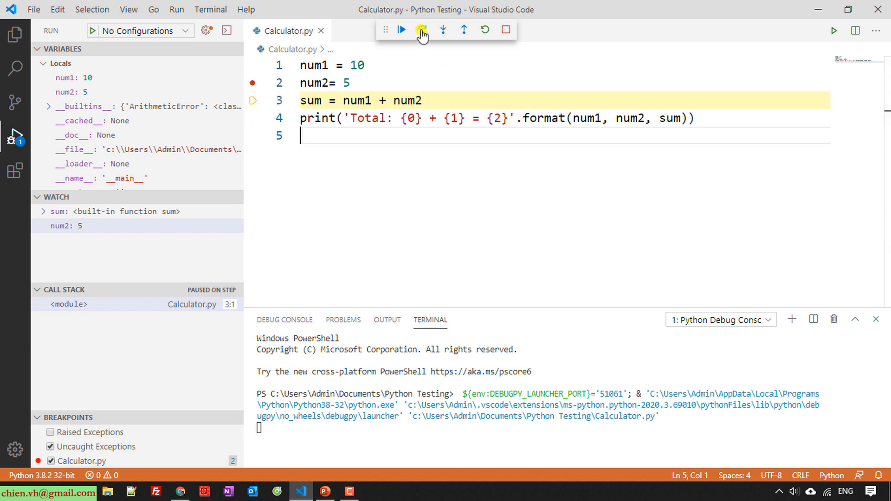
mouse_move(418, 29)
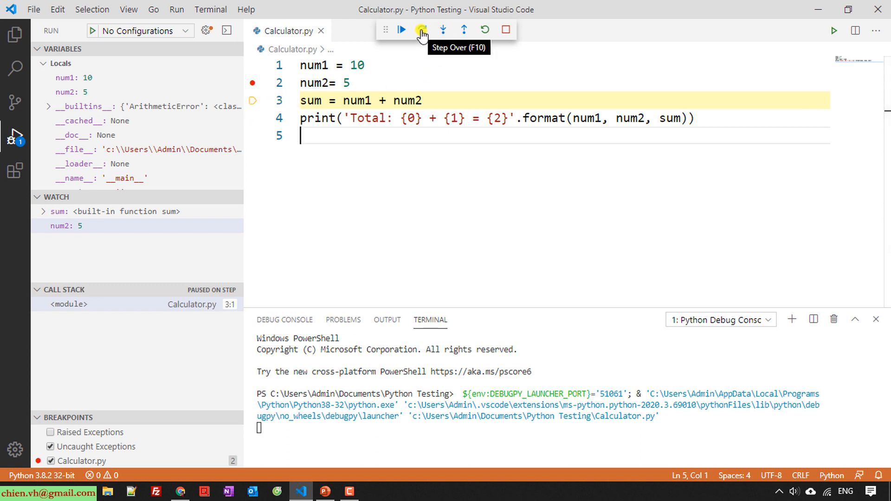
Step: Step so watched sum shows 15, continue to completion, and select 'Total: 10 + 5 = 15' in the terminal
left_click(422, 29)
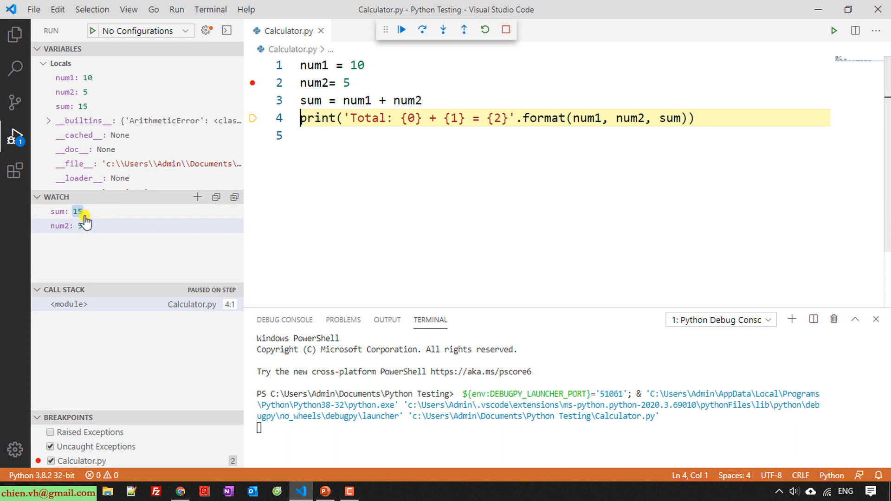
mouse_move(423, 28)
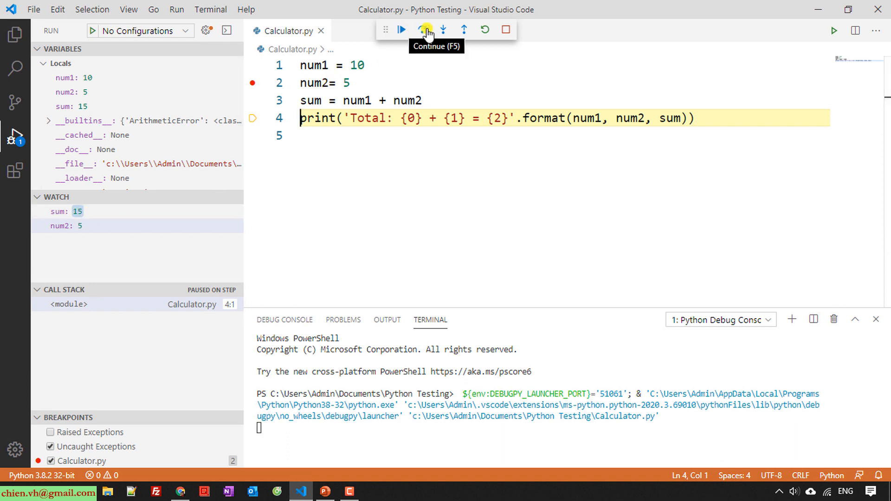
left_click(424, 29)
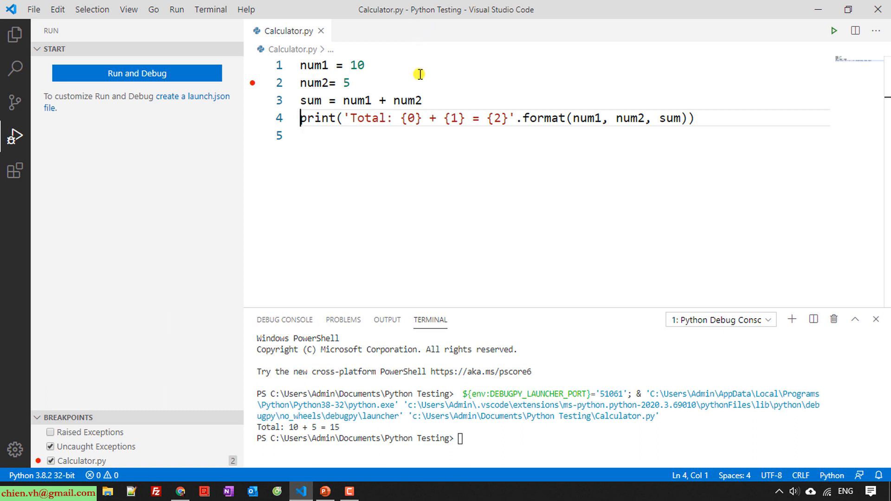
mouse_move(426, 337)
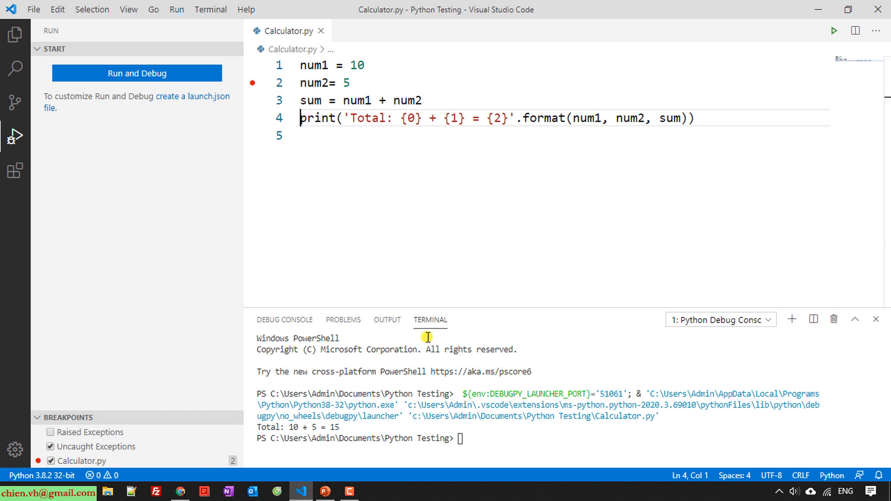
double_click(291, 427)
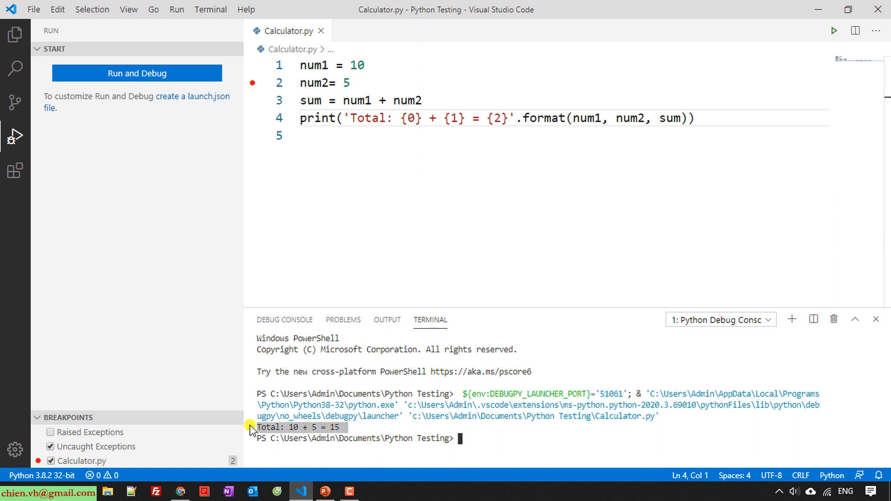
mouse_move(188, 216)
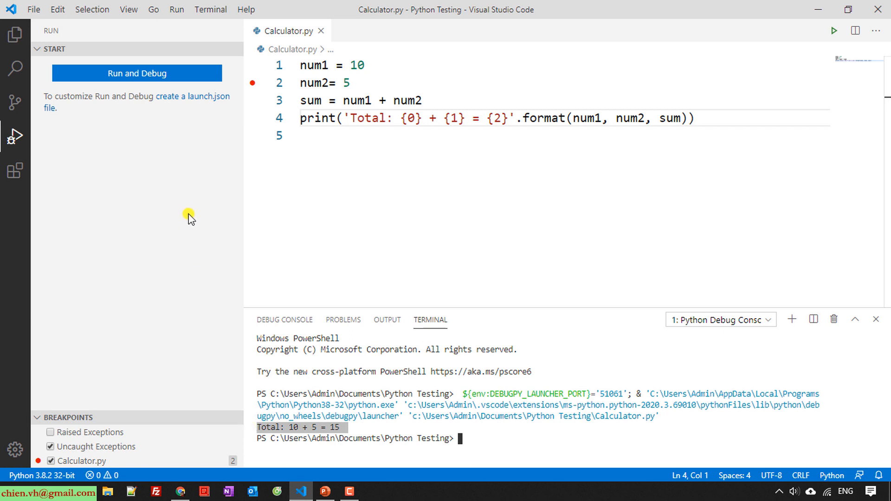
mouse_move(121, 126)
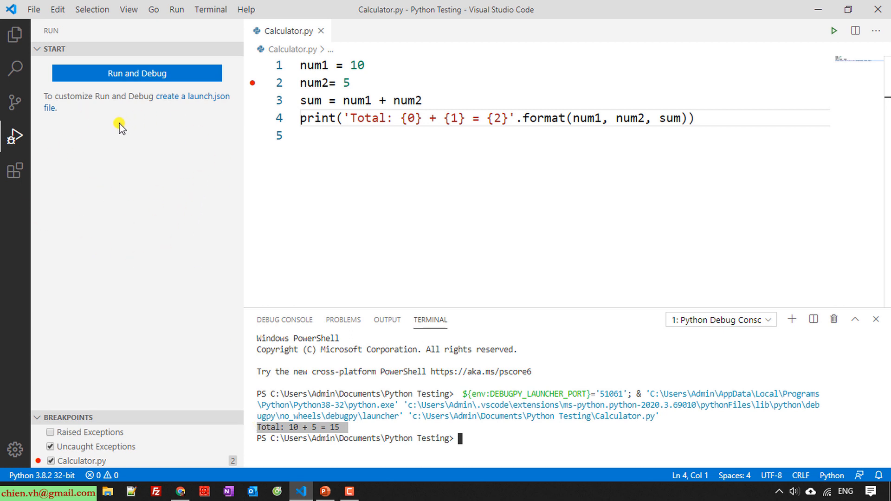
mouse_move(179, 174)
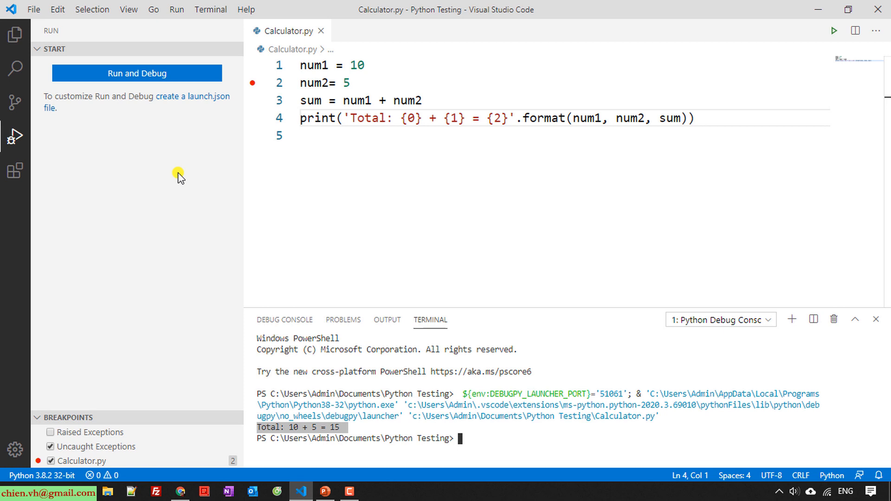
mouse_move(340, 191)
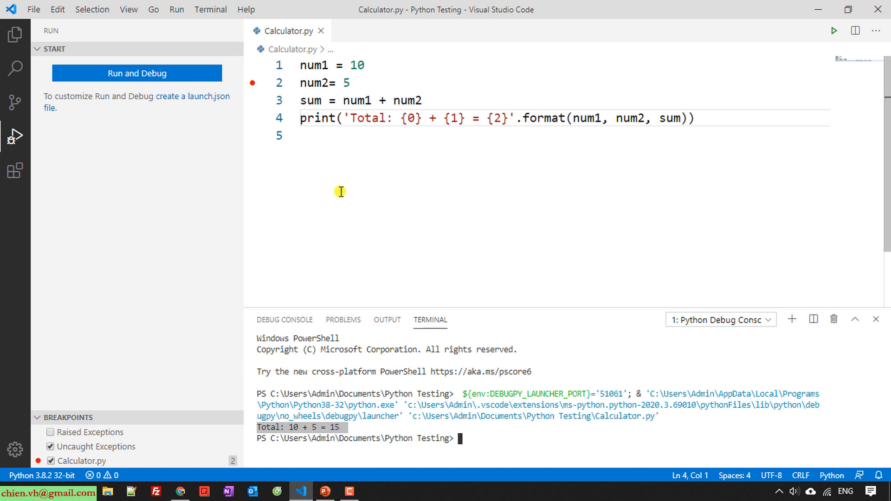